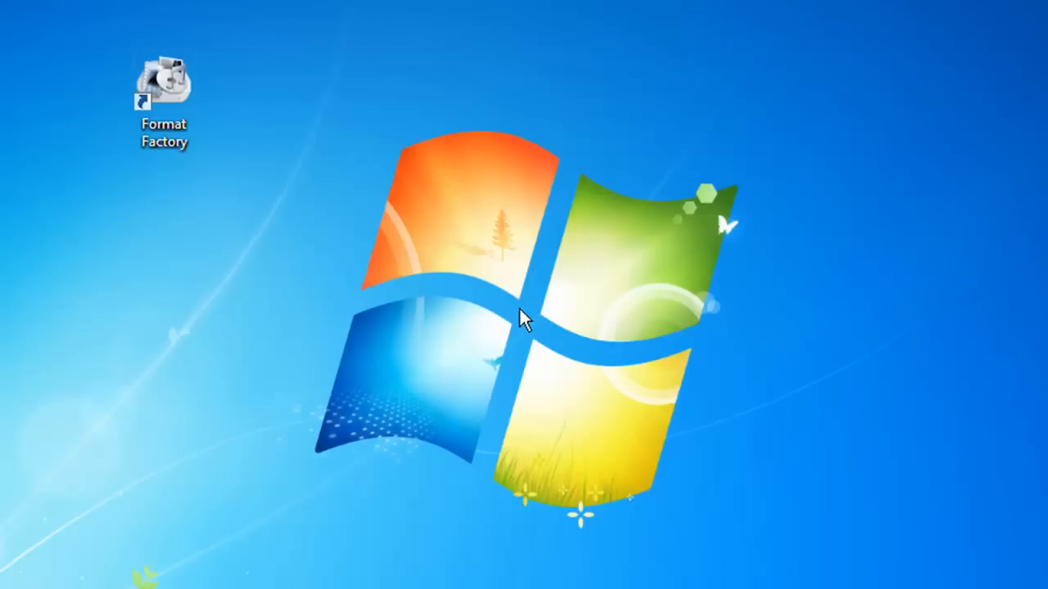
# Launch Format Factory from its desktop shortcut and wait for the main window
pyautogui.click(163, 82)
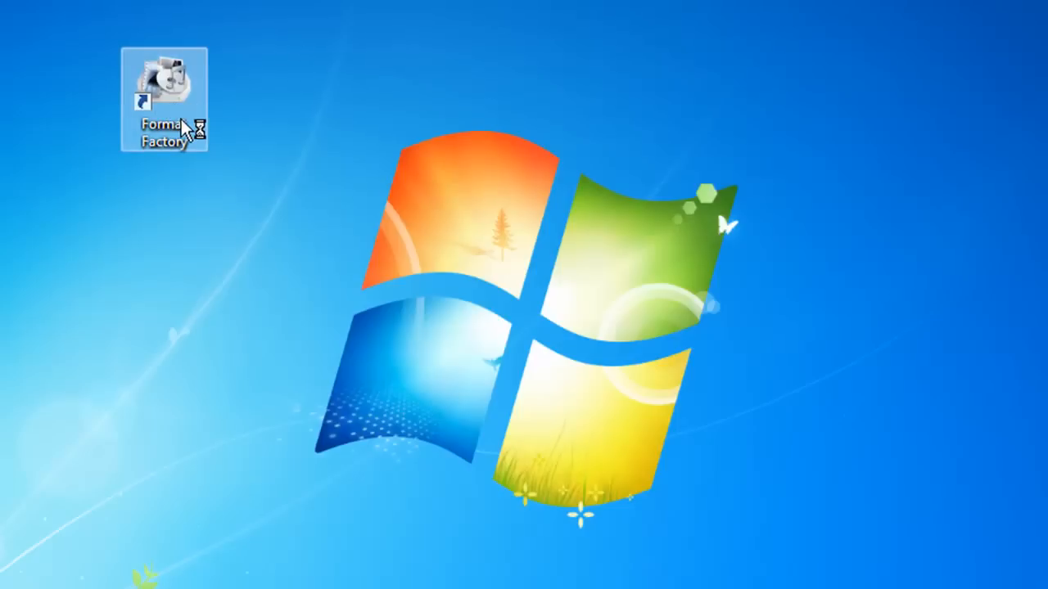
pyautogui.doubleClick(164, 86)
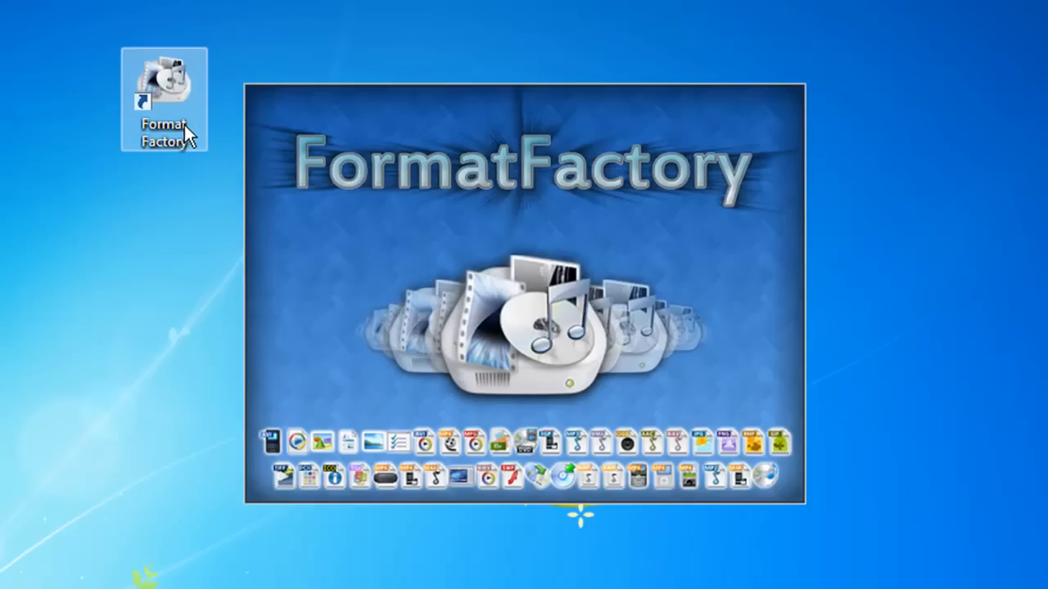
pyautogui.moveTo(176, 349)
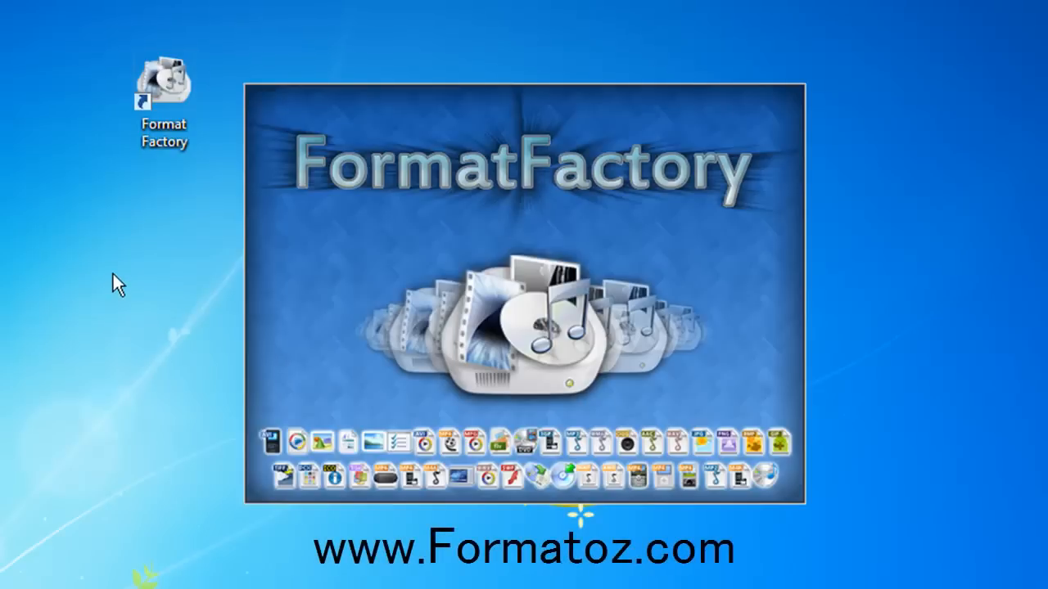
pyautogui.doubleClick(163, 82)
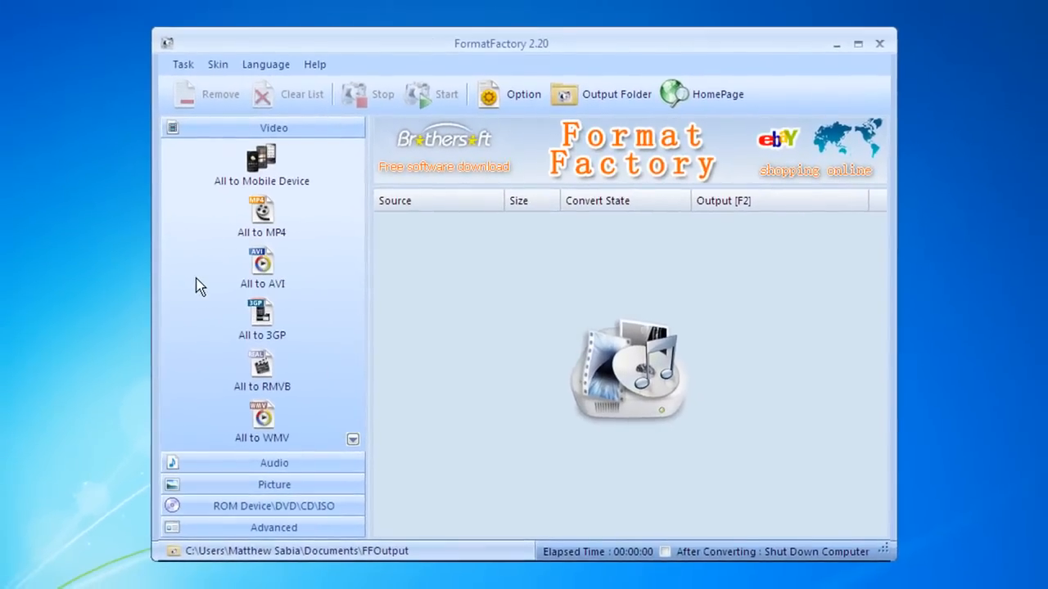
pyautogui.moveTo(478, 375)
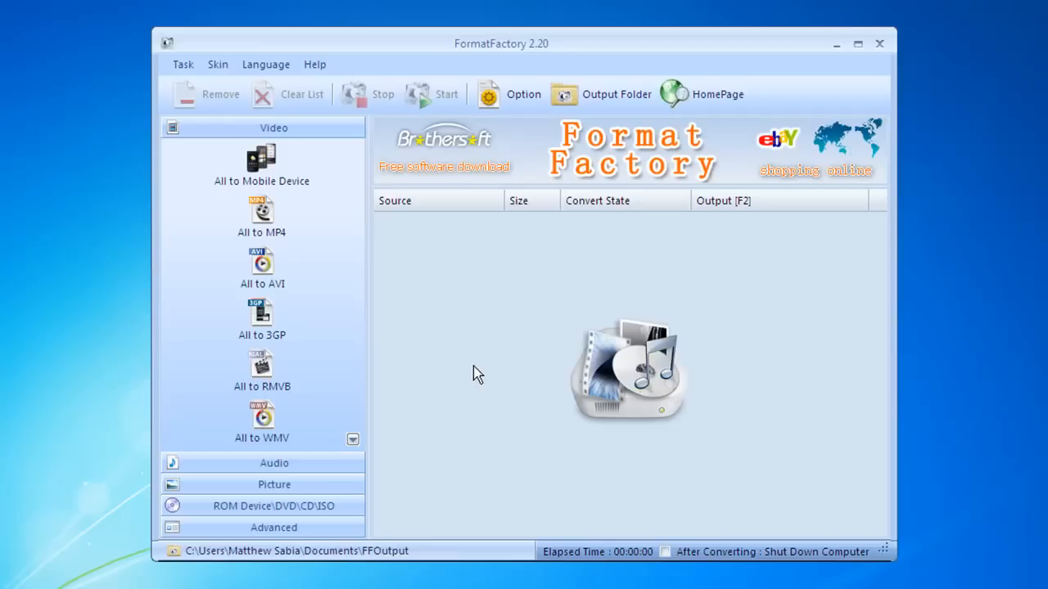
pyautogui.moveTo(457, 60)
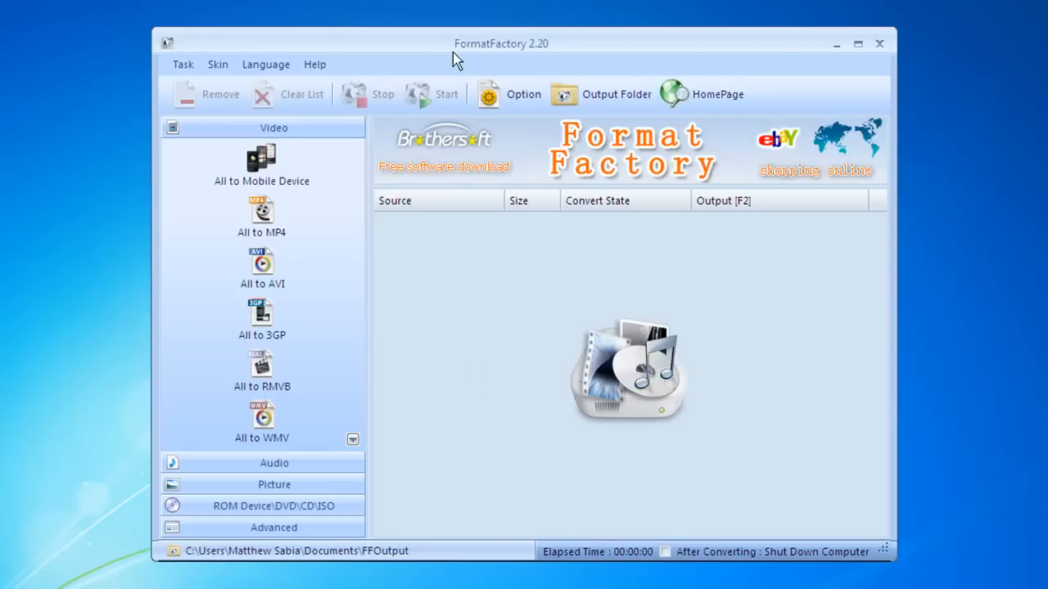
pyautogui.moveTo(548, 61)
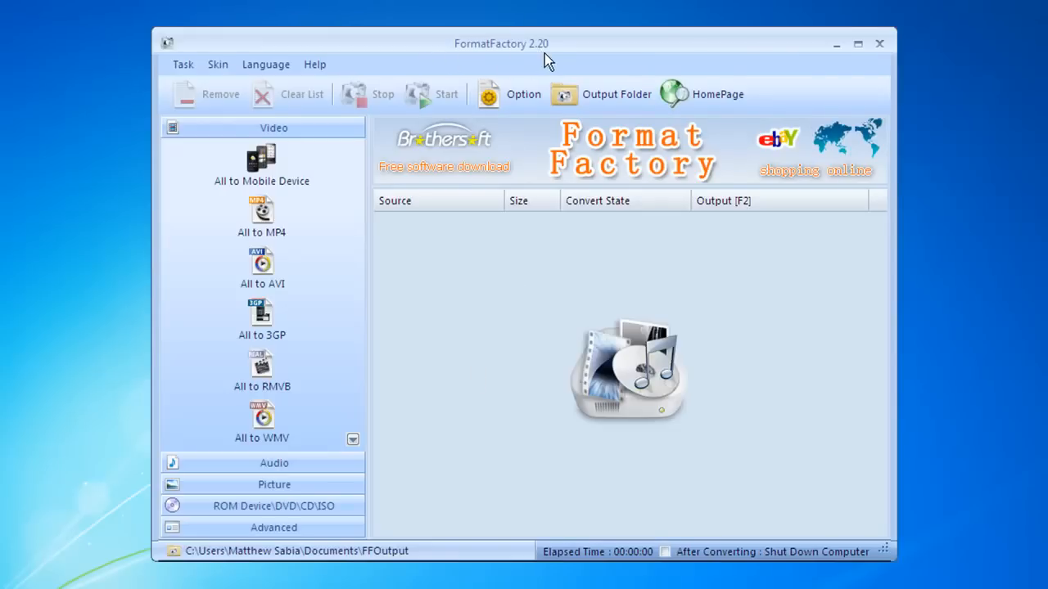
pyautogui.moveTo(471, 360)
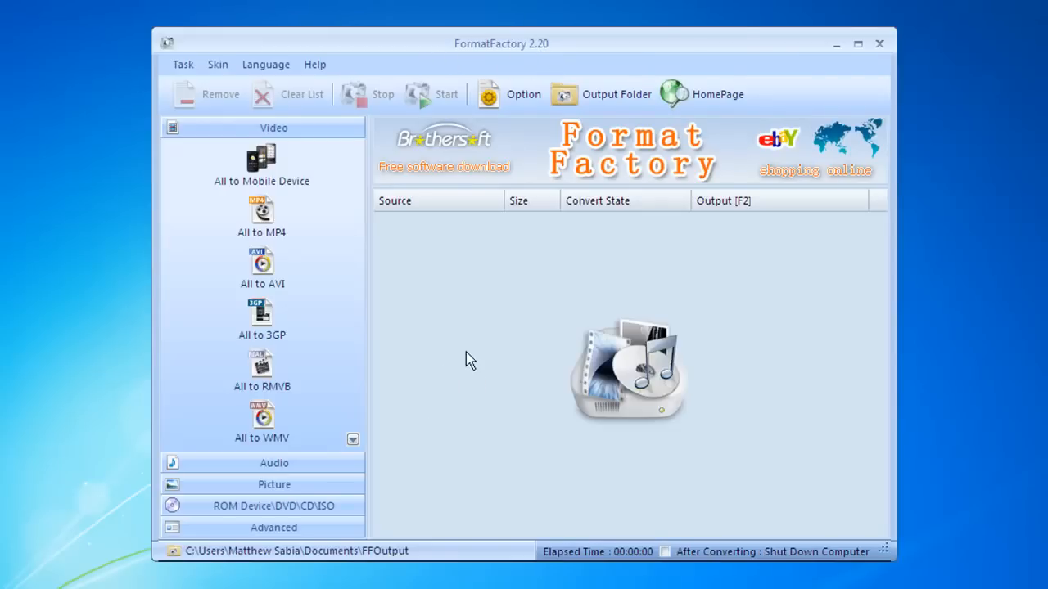
pyautogui.moveTo(447, 309)
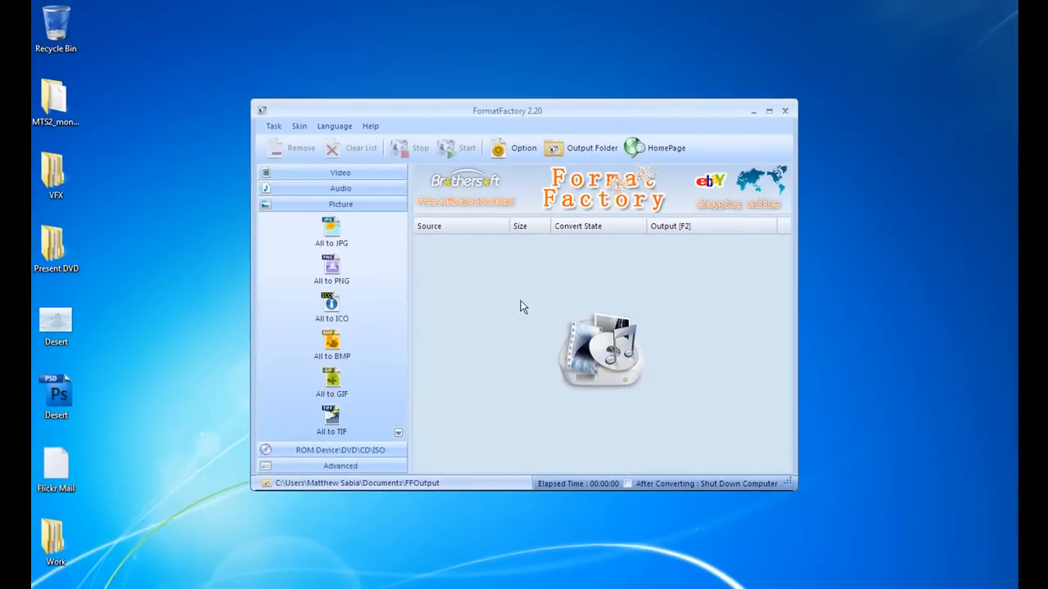
pyautogui.moveTo(340, 188)
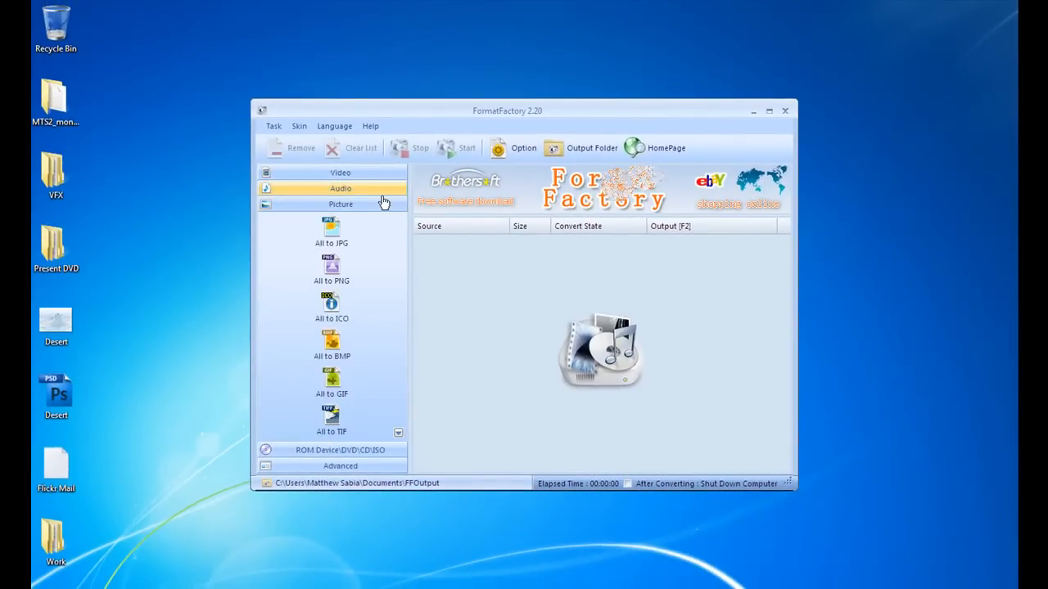
pyautogui.click(340, 173)
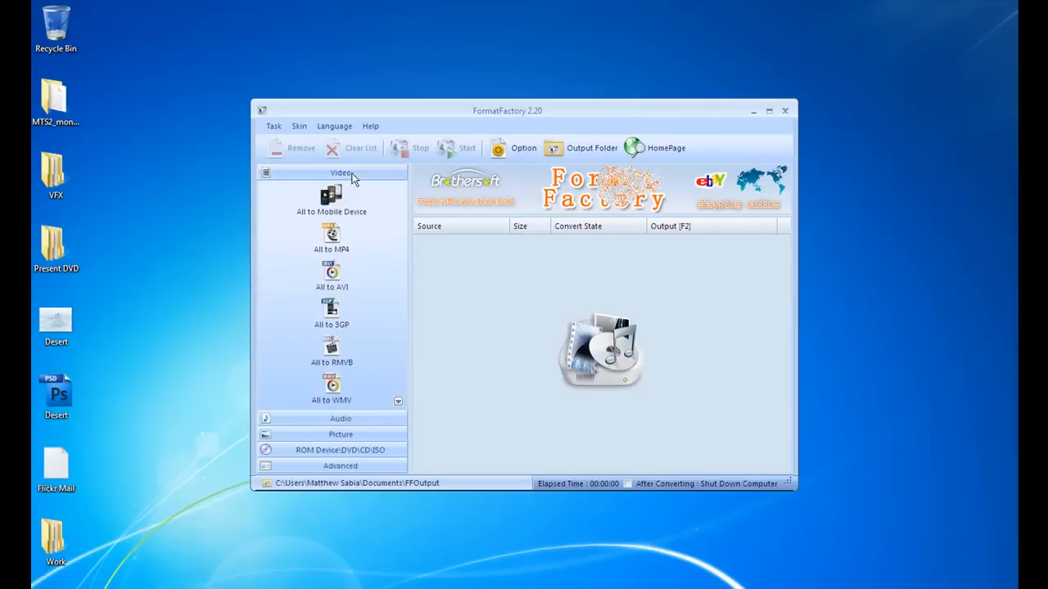
pyautogui.moveTo(471, 310)
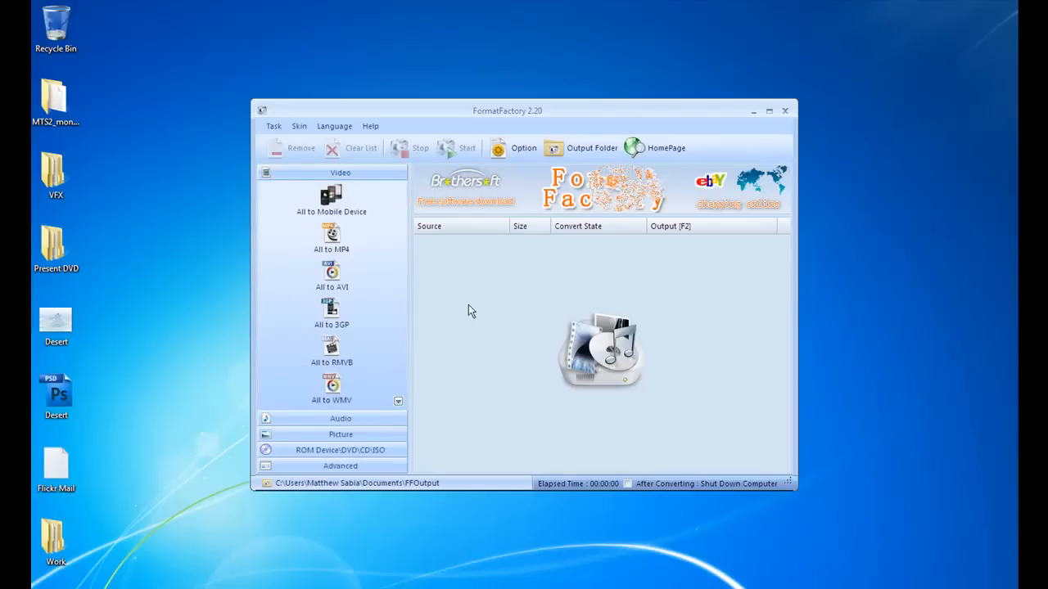
pyautogui.moveTo(503, 330)
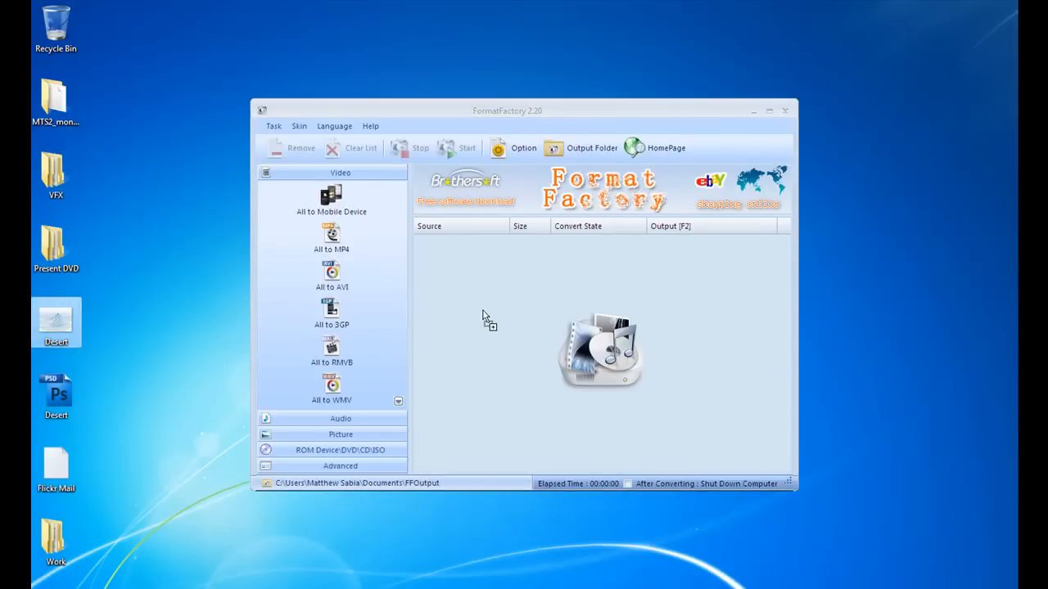
# Set Desert.jpg up as an All to JPG task, accepting the default JPG settings
pyautogui.click(340, 434)
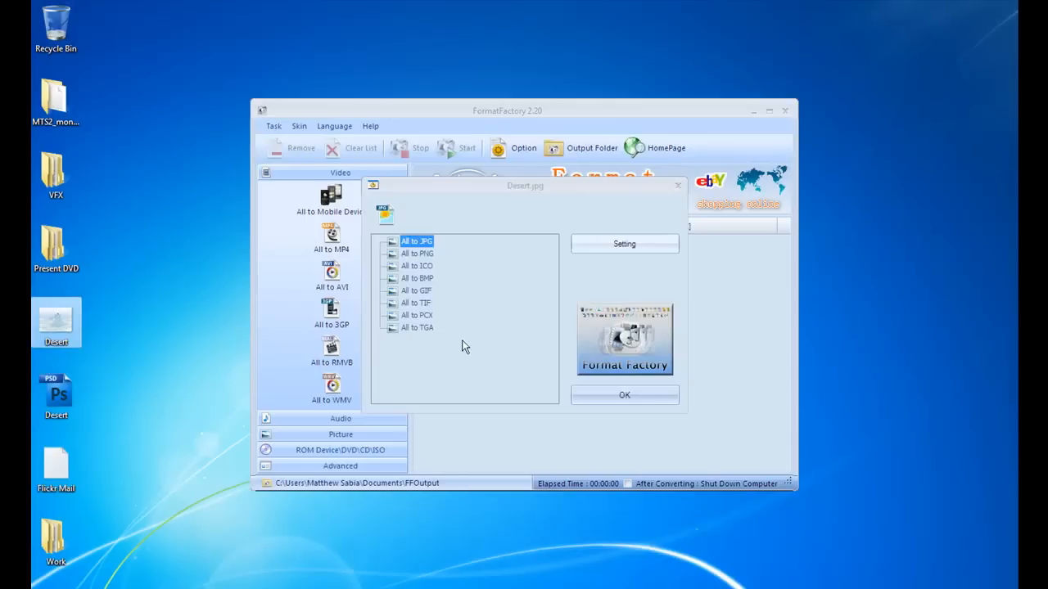
pyautogui.moveTo(444, 285)
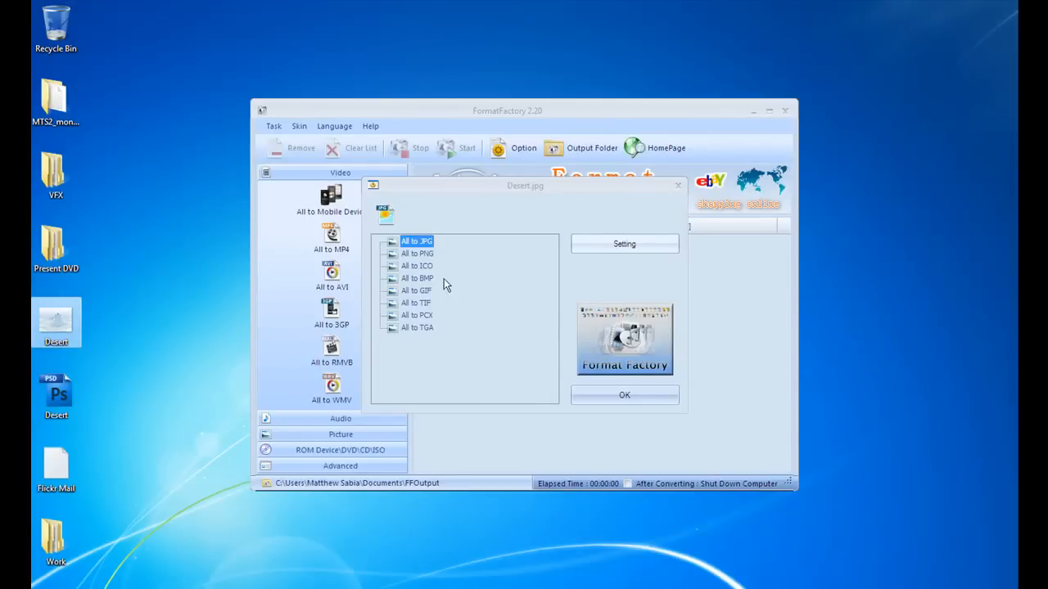
pyautogui.moveTo(625, 284)
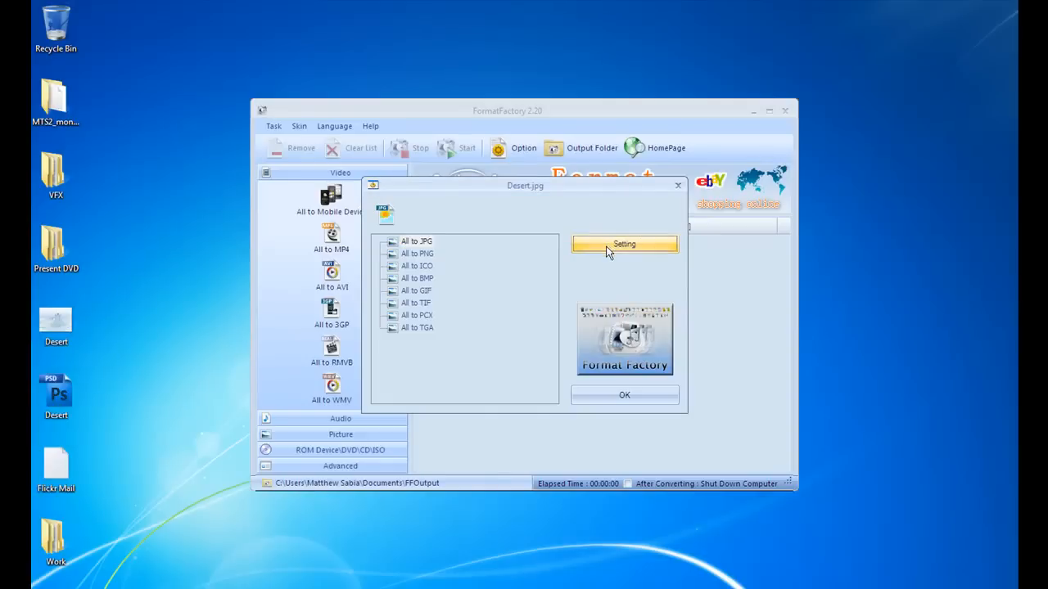
pyautogui.click(623, 244)
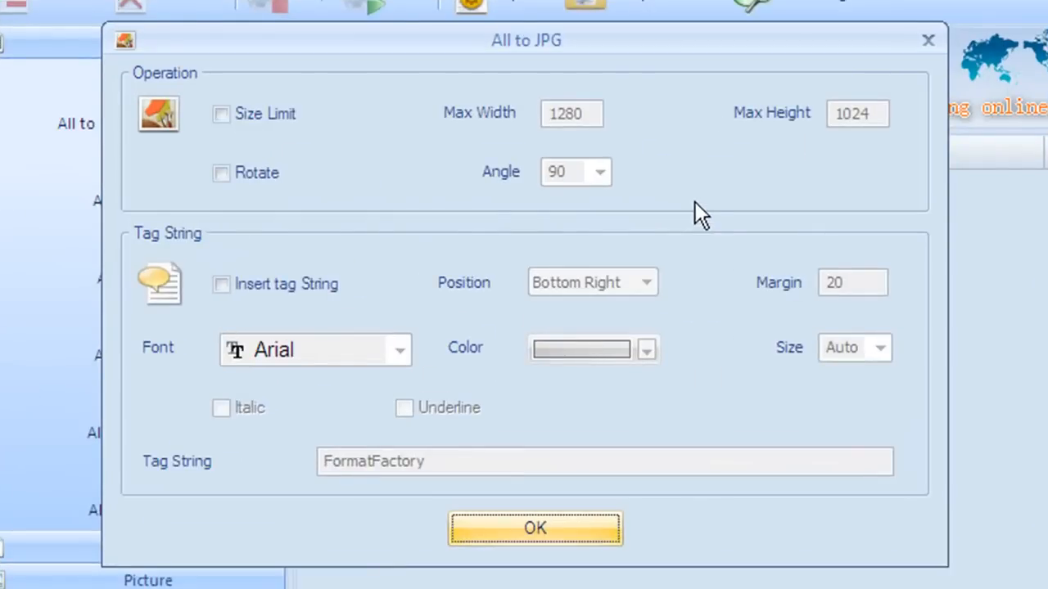
pyautogui.moveTo(281, 151)
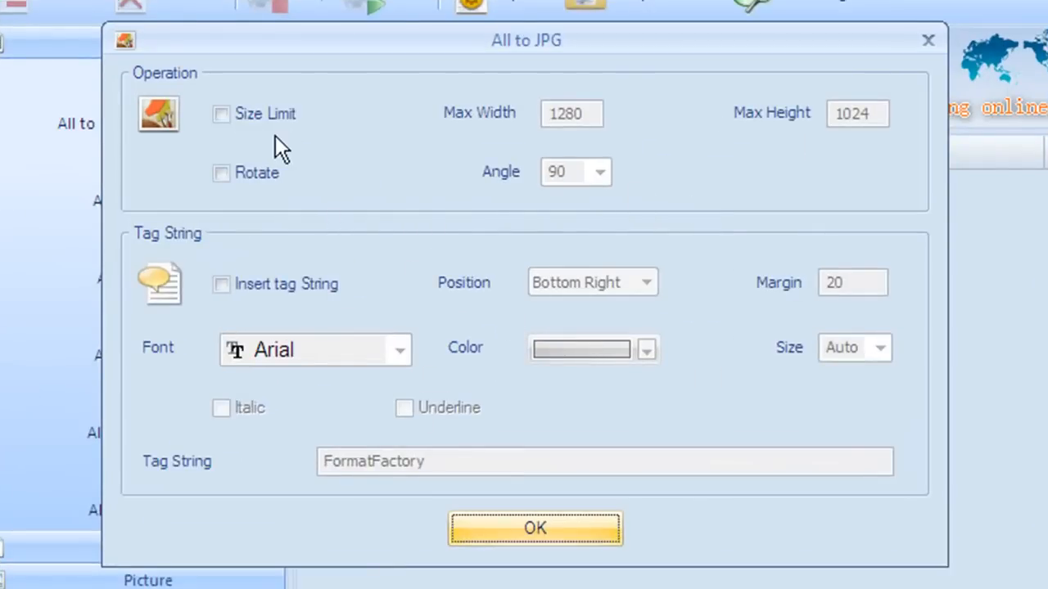
pyautogui.moveTo(683, 114)
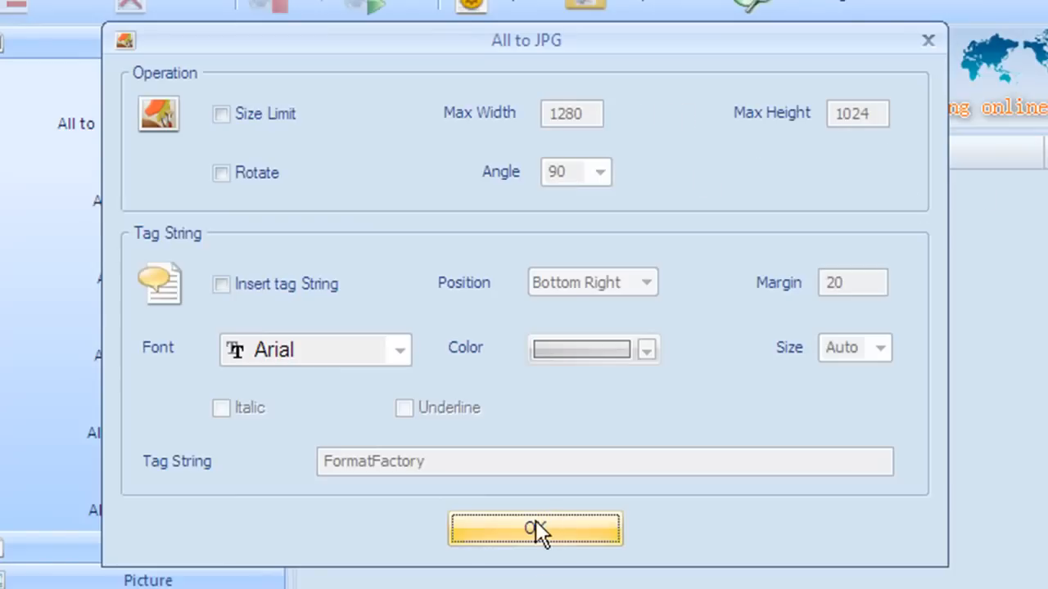
pyautogui.click(534, 528)
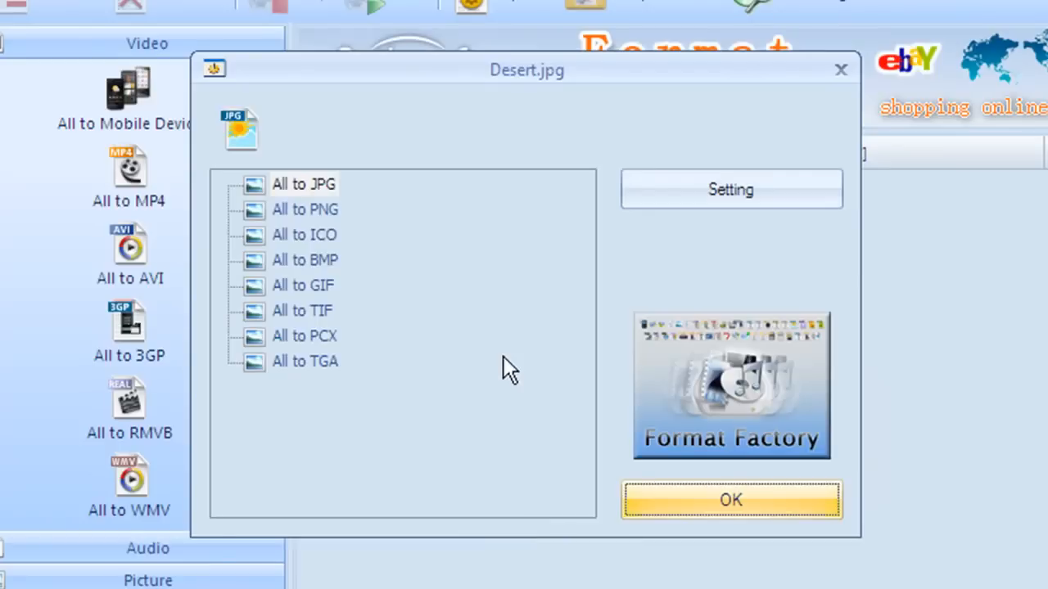
pyautogui.moveTo(548, 385)
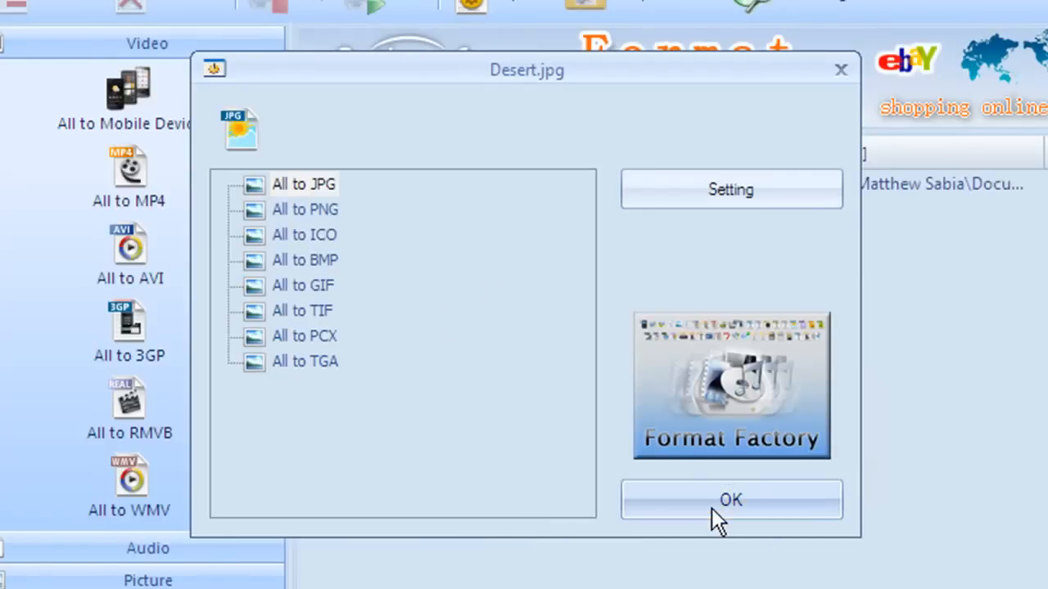
# Add Desert.jpg to the task list and run it until Convert State shows Completed
pyautogui.click(729, 500)
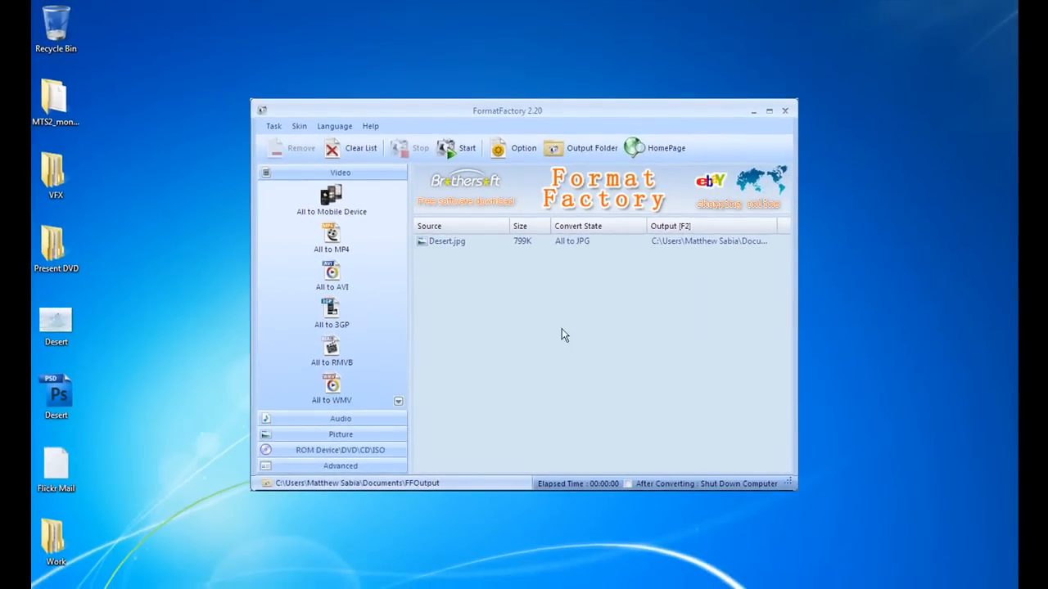
pyautogui.moveTo(573, 328)
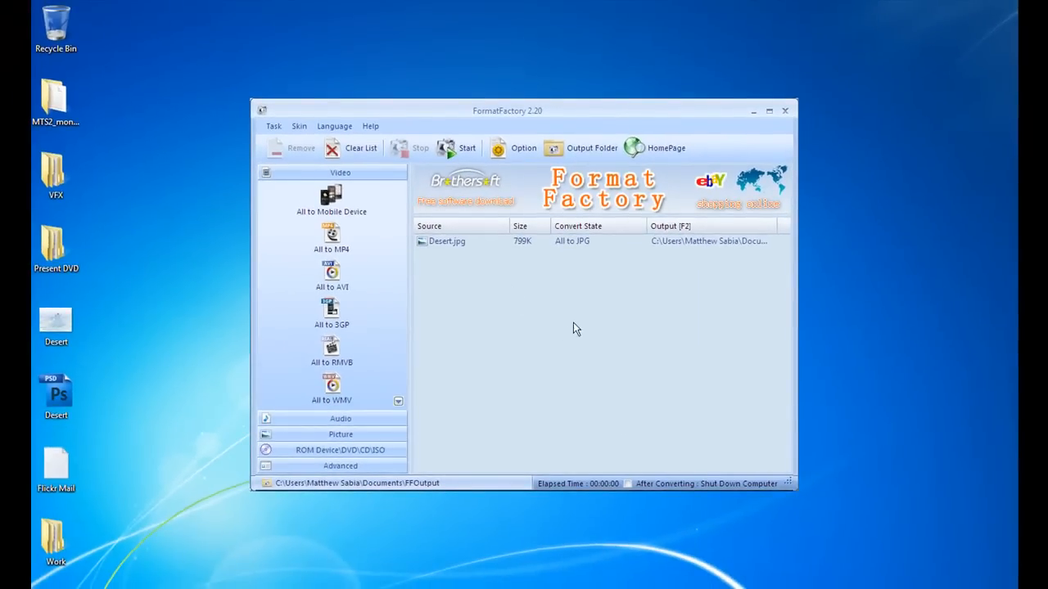
pyautogui.moveTo(550, 368)
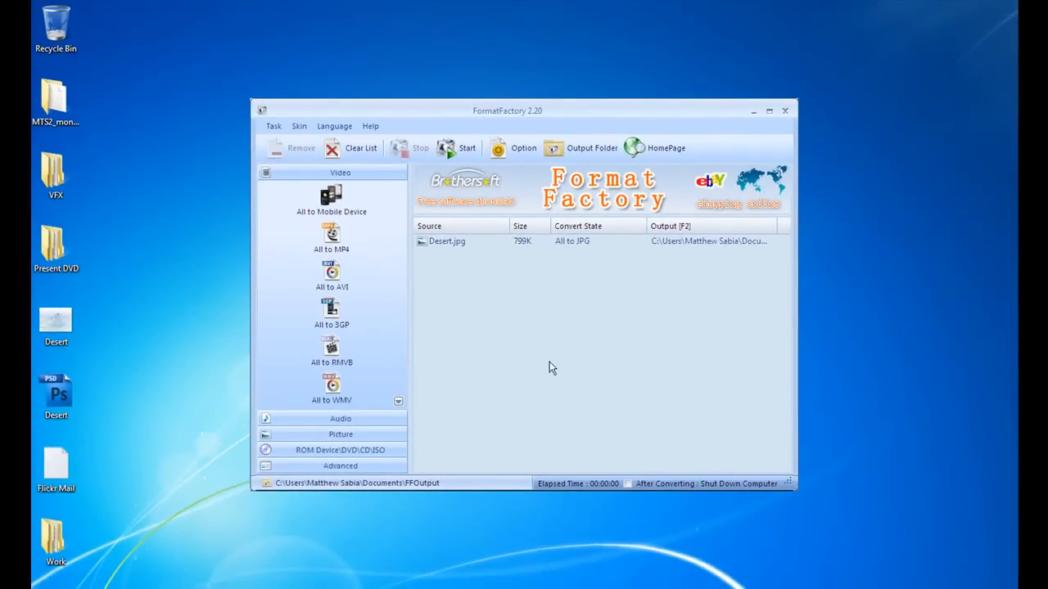
pyautogui.moveTo(575, 429)
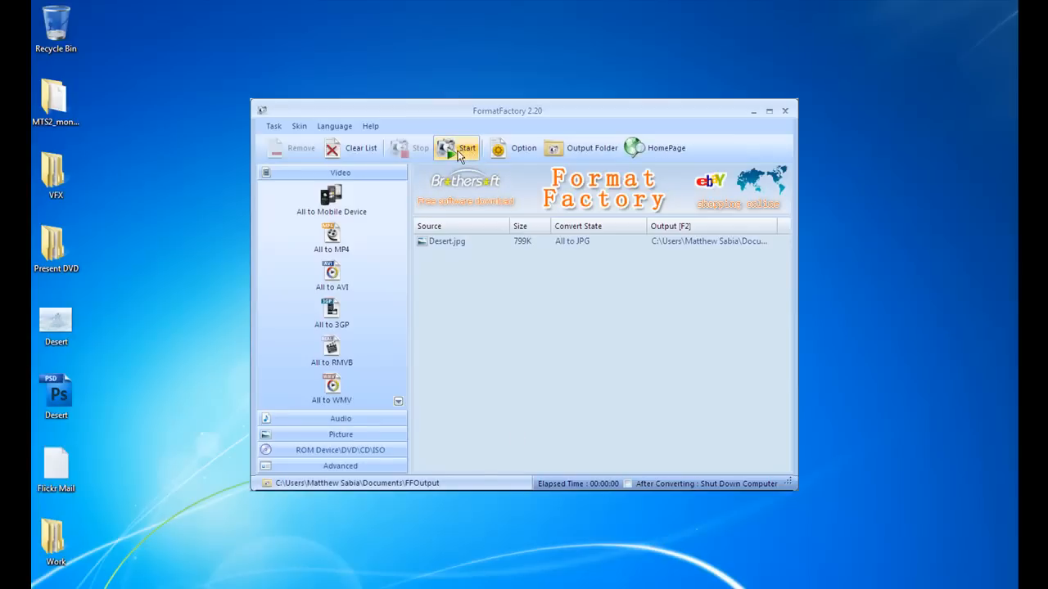
pyautogui.click(467, 148)
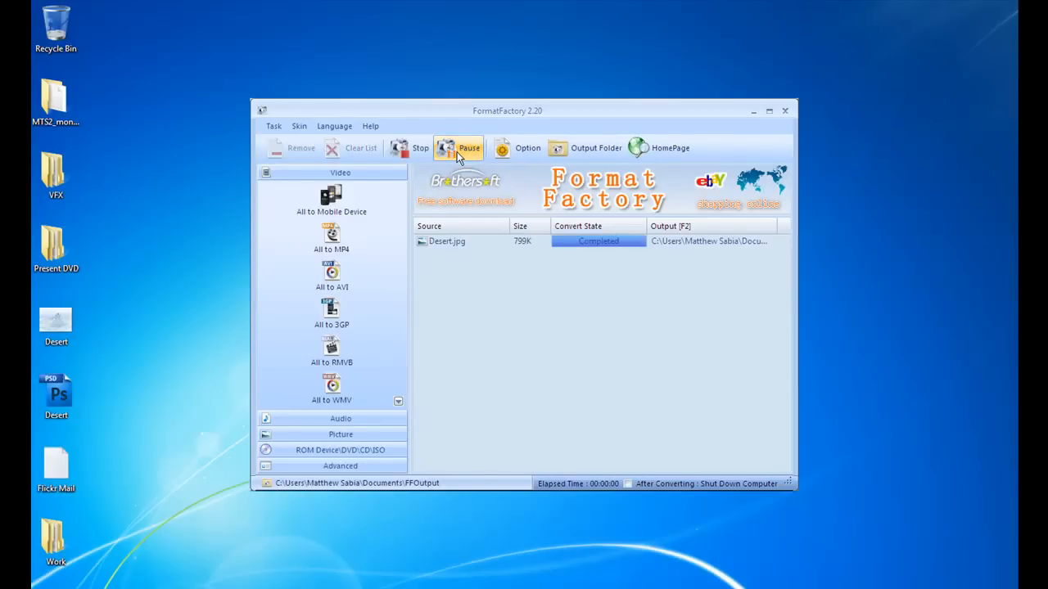
pyautogui.click(468, 148)
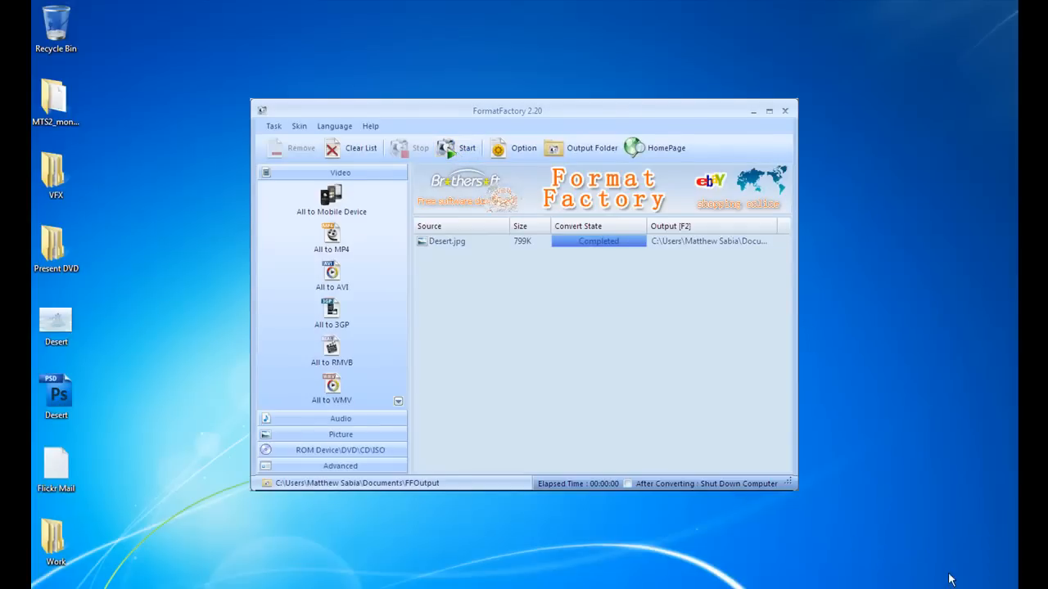
pyautogui.moveTo(637, 363)
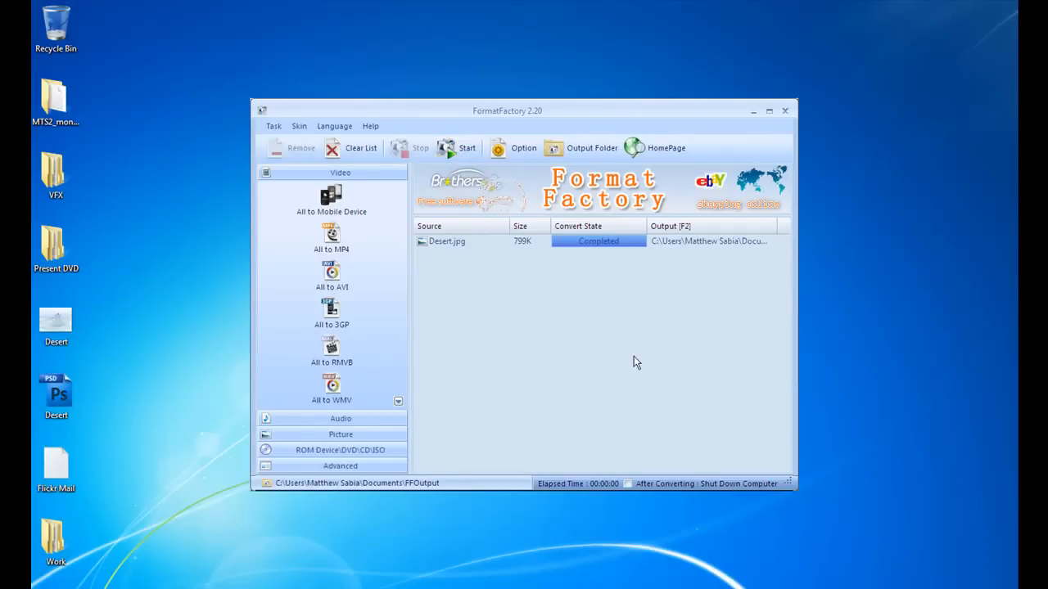
pyautogui.moveTo(639, 353)
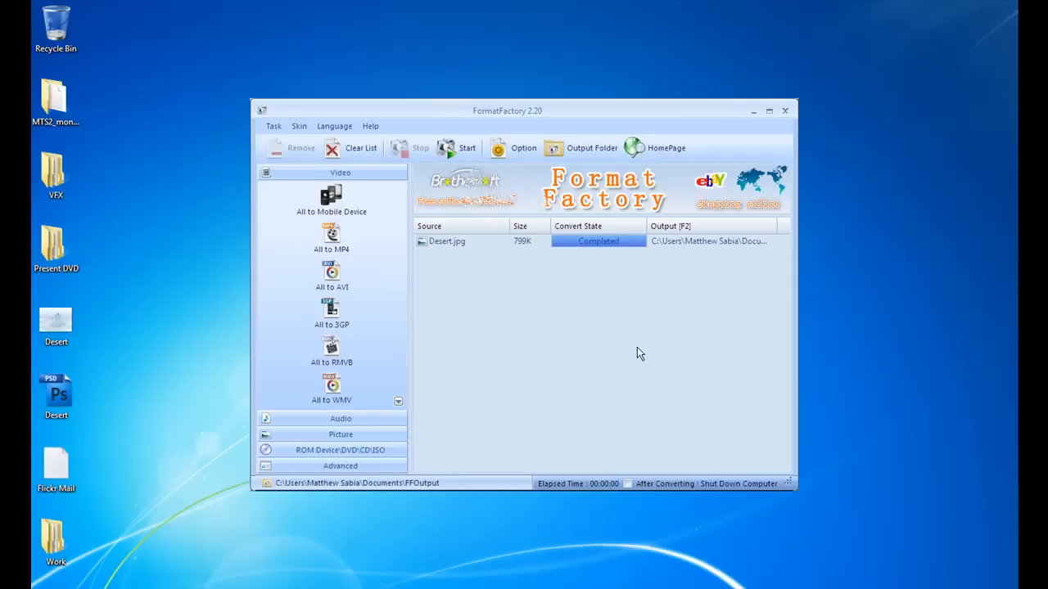
pyautogui.moveTo(630, 290)
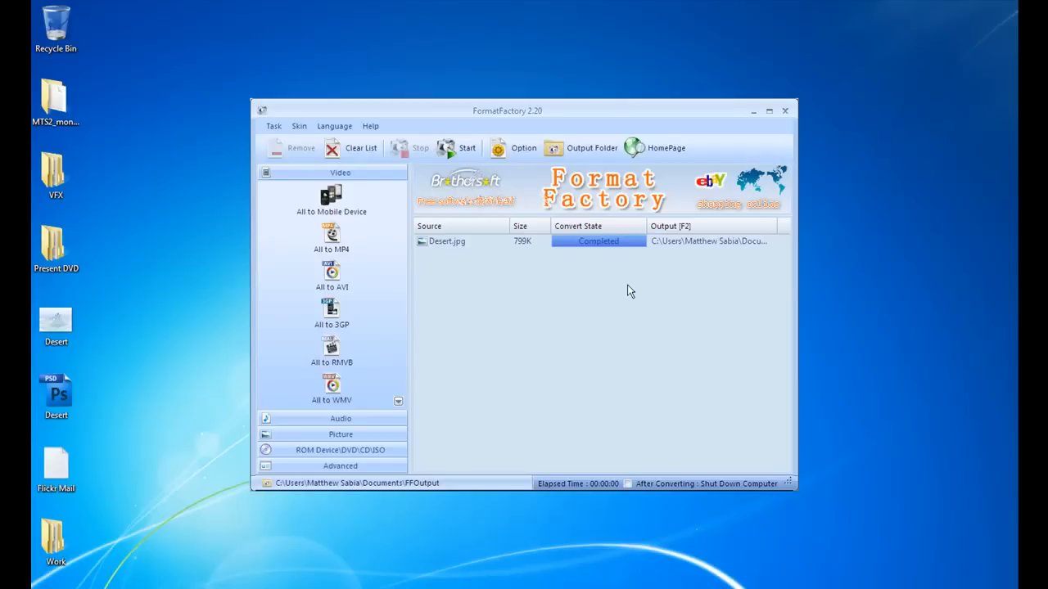
pyautogui.moveTo(582, 148)
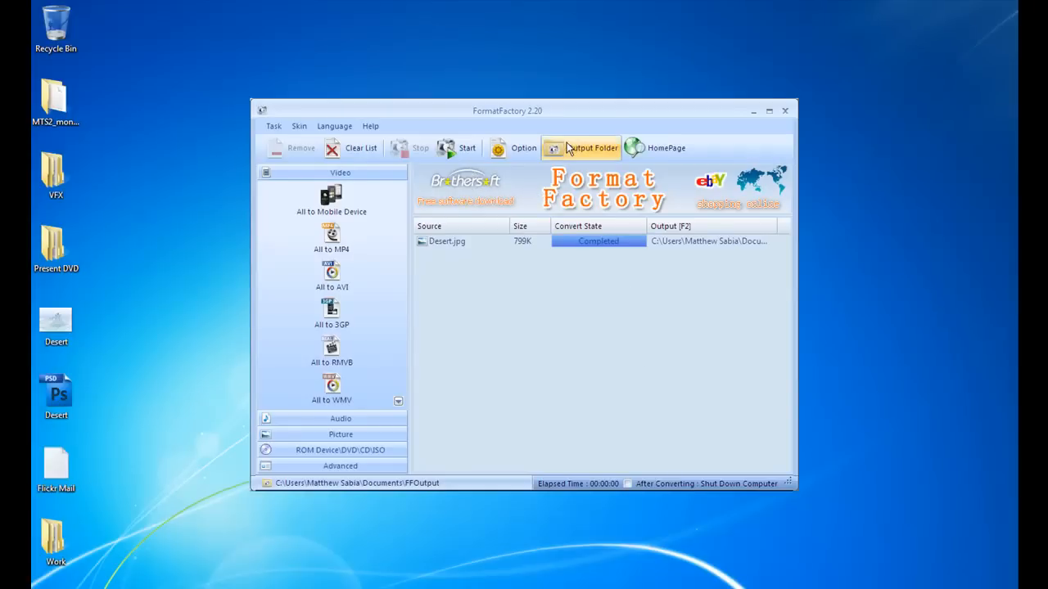
pyautogui.click(591, 147)
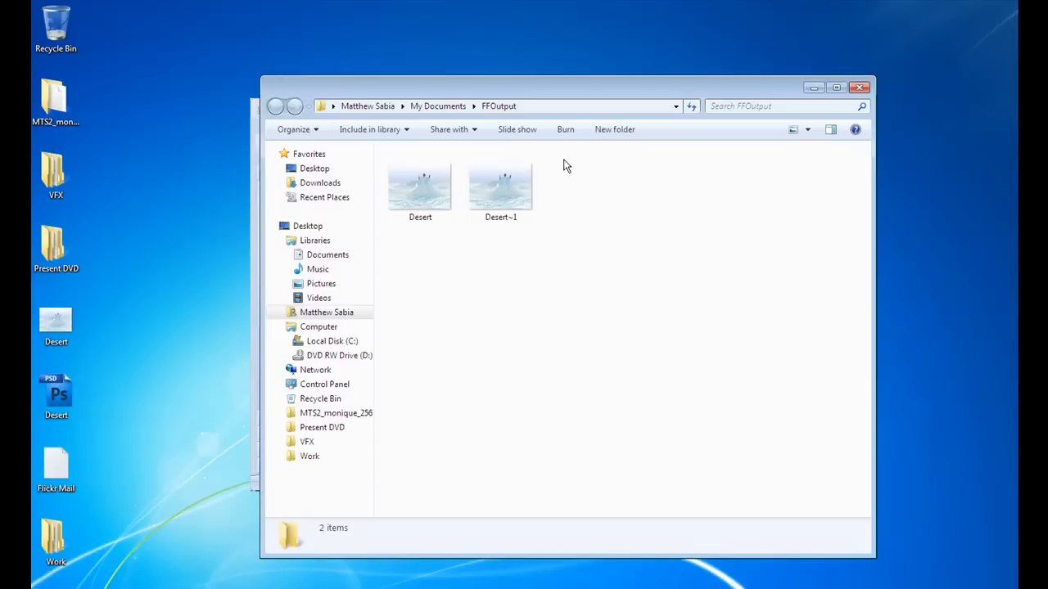
pyautogui.moveTo(409, 252)
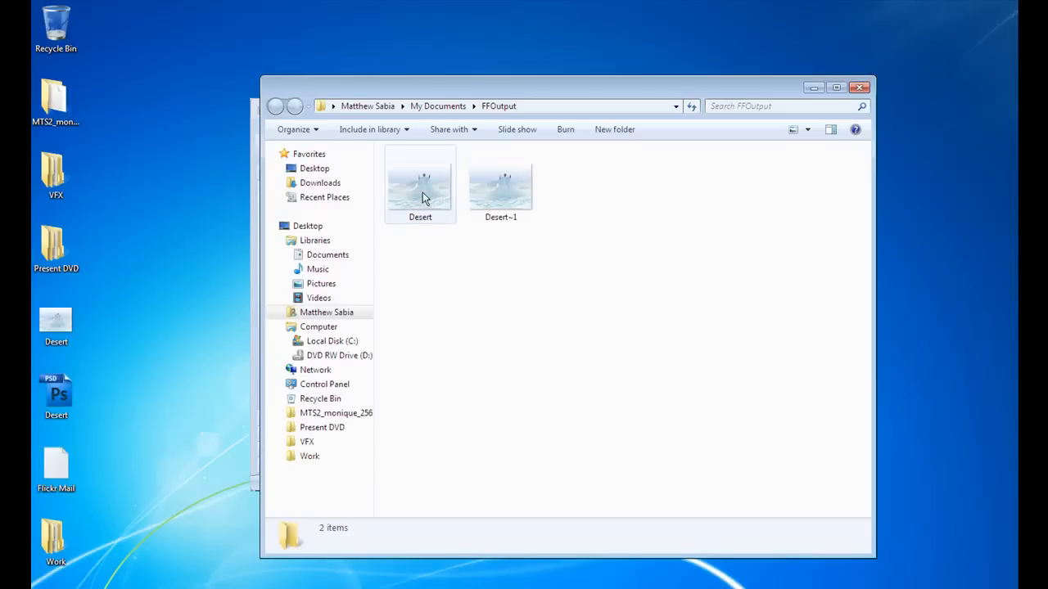
pyautogui.doubleClick(420, 180)
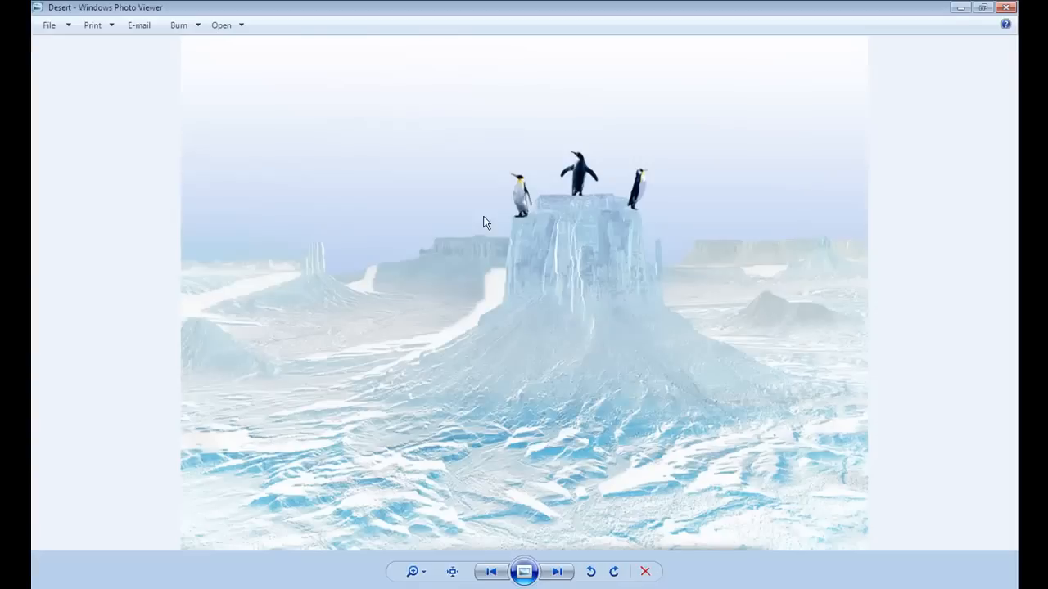
pyautogui.click(451, 572)
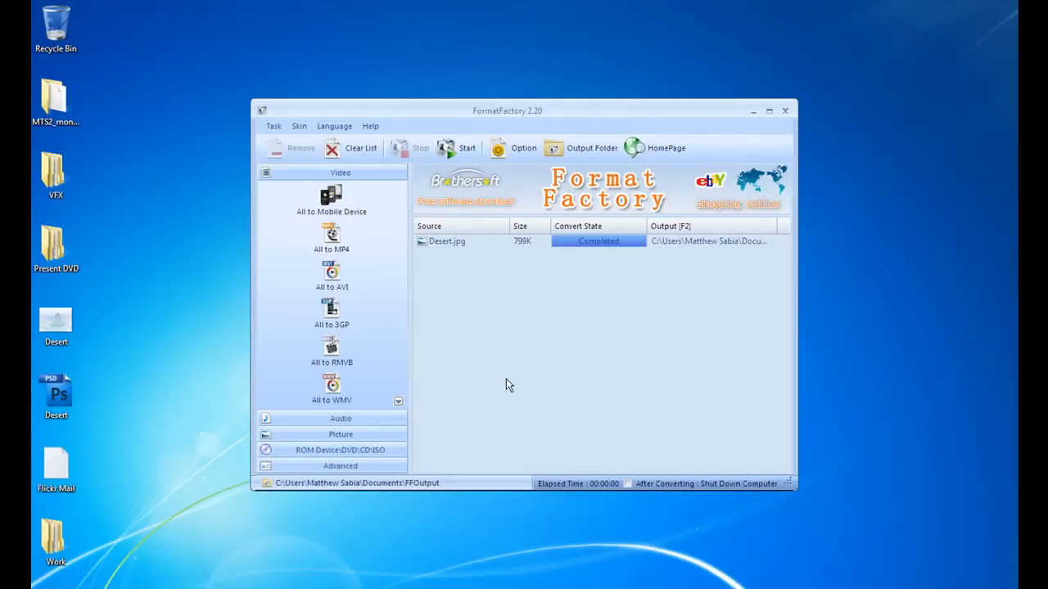
pyautogui.moveTo(517, 340)
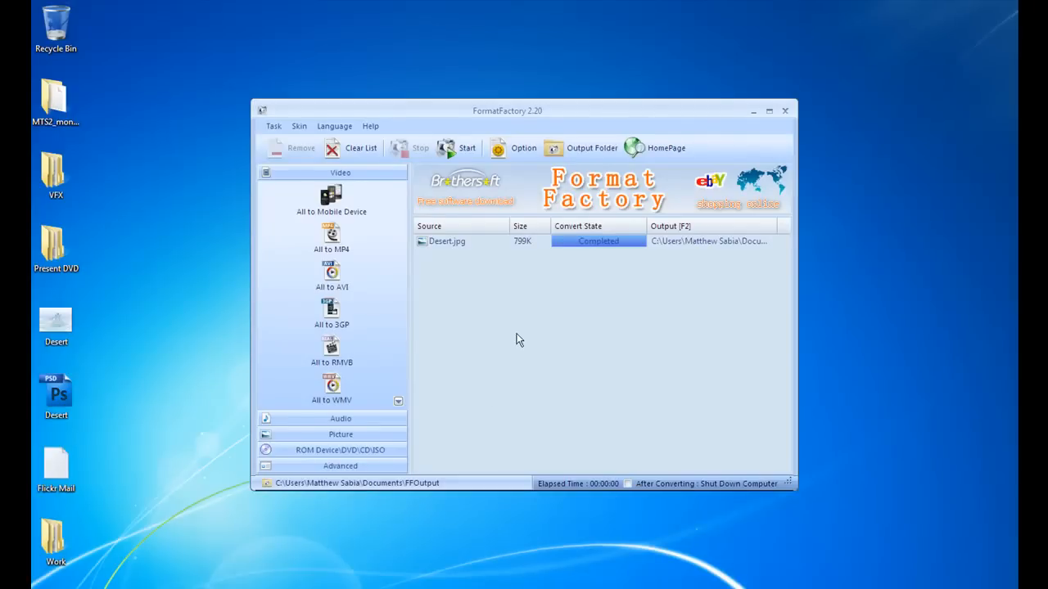
pyautogui.moveTo(354, 417)
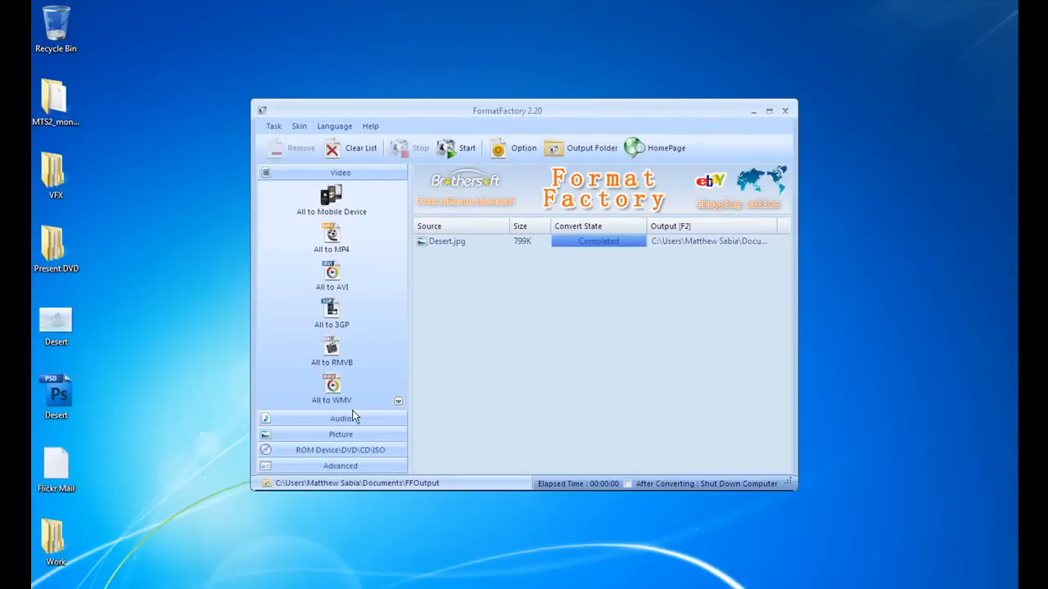
# Show the Audio converters and open Music's Sample Music folder in Explorer
pyautogui.click(339, 417)
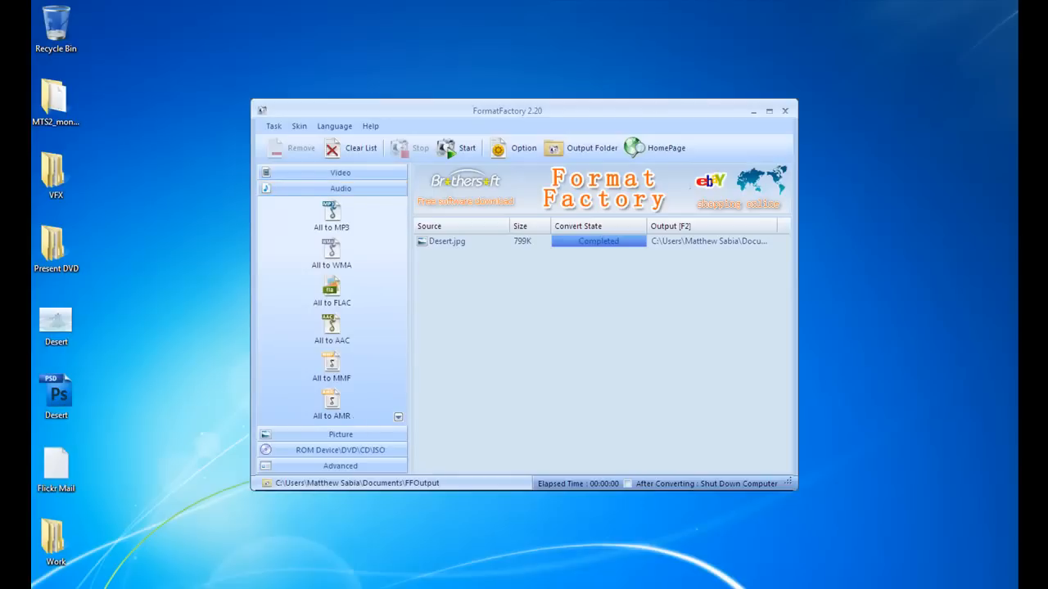
pyautogui.click(17, 581)
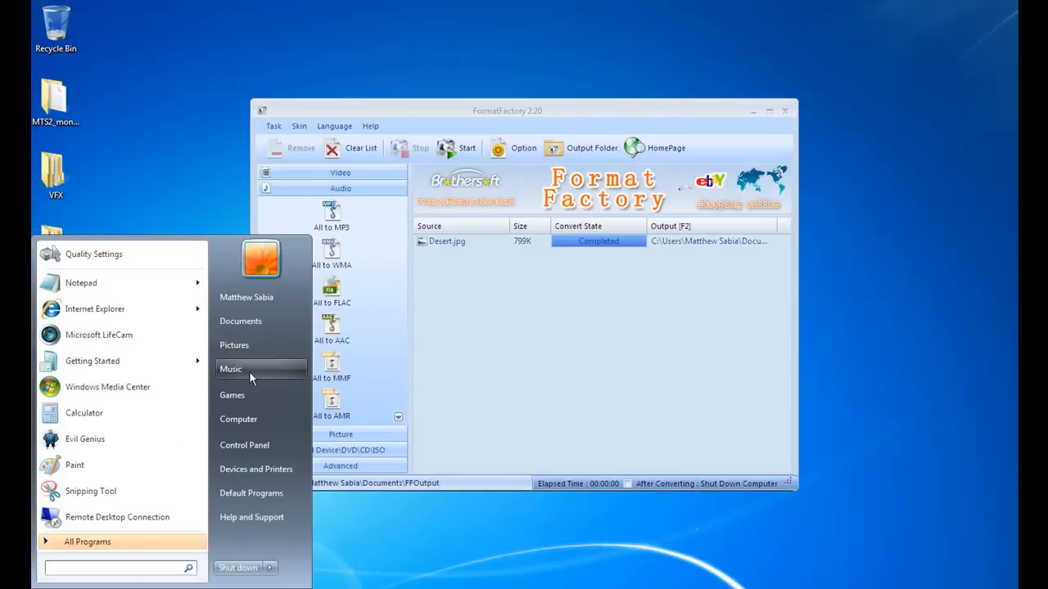
pyautogui.click(490, 333)
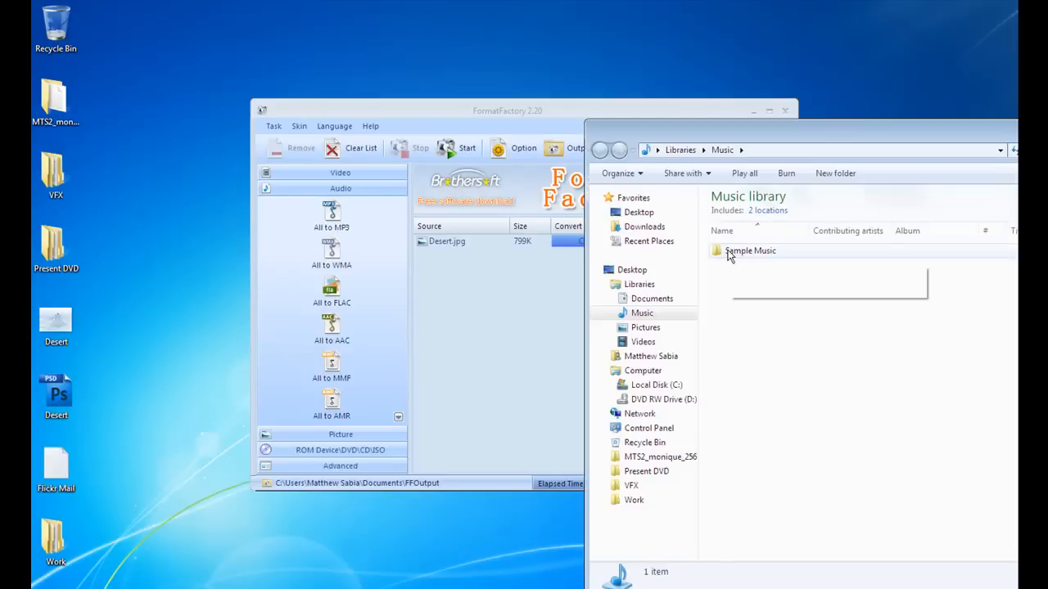
pyautogui.click(749, 251)
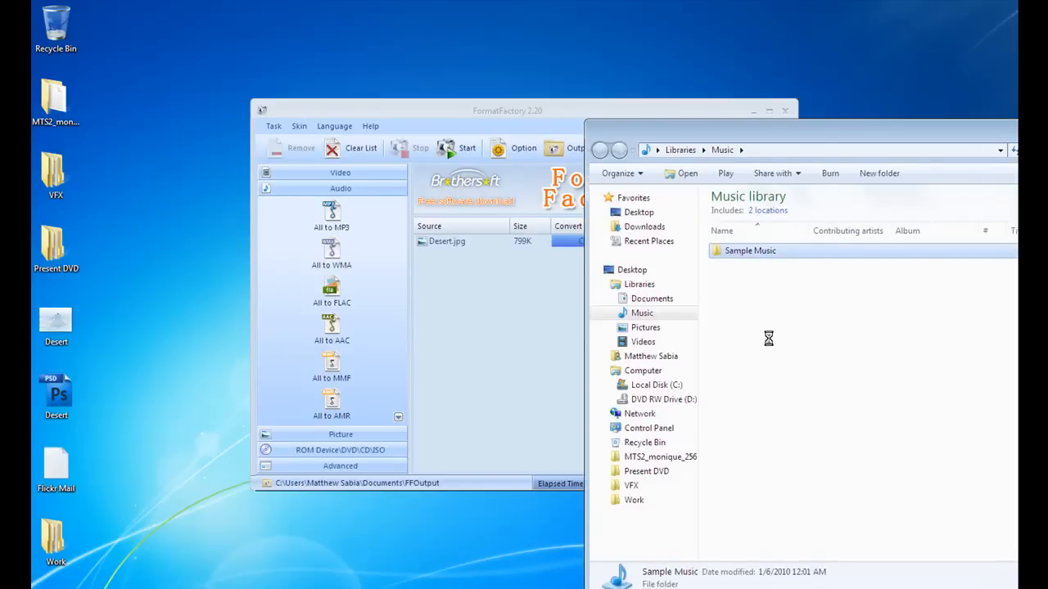
pyautogui.doubleClick(749, 250)
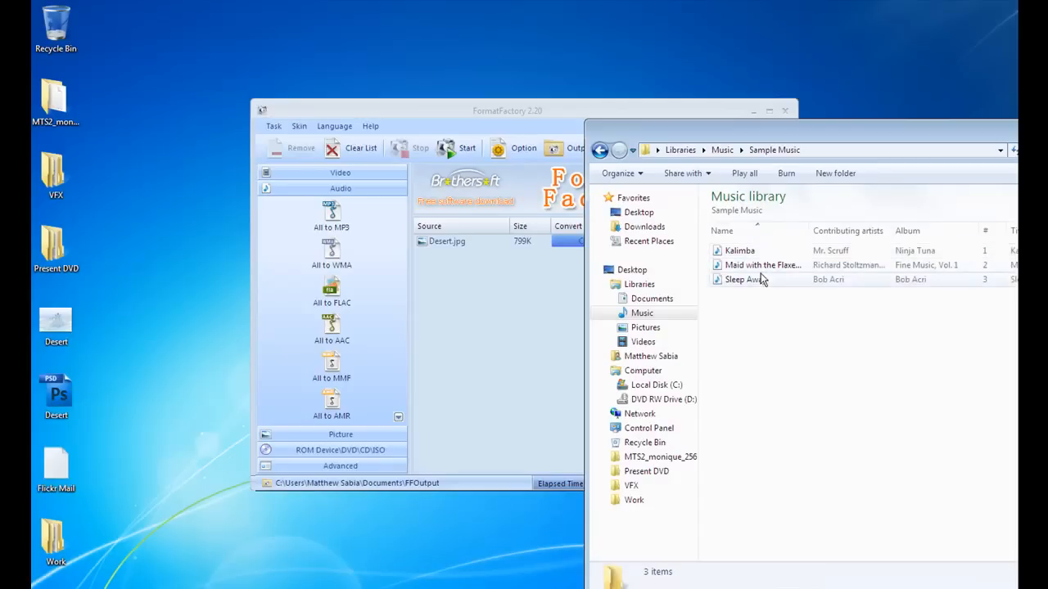
# Add Sleep Away.mp3 and open its Audio Setting options at default values
pyautogui.click(745, 279)
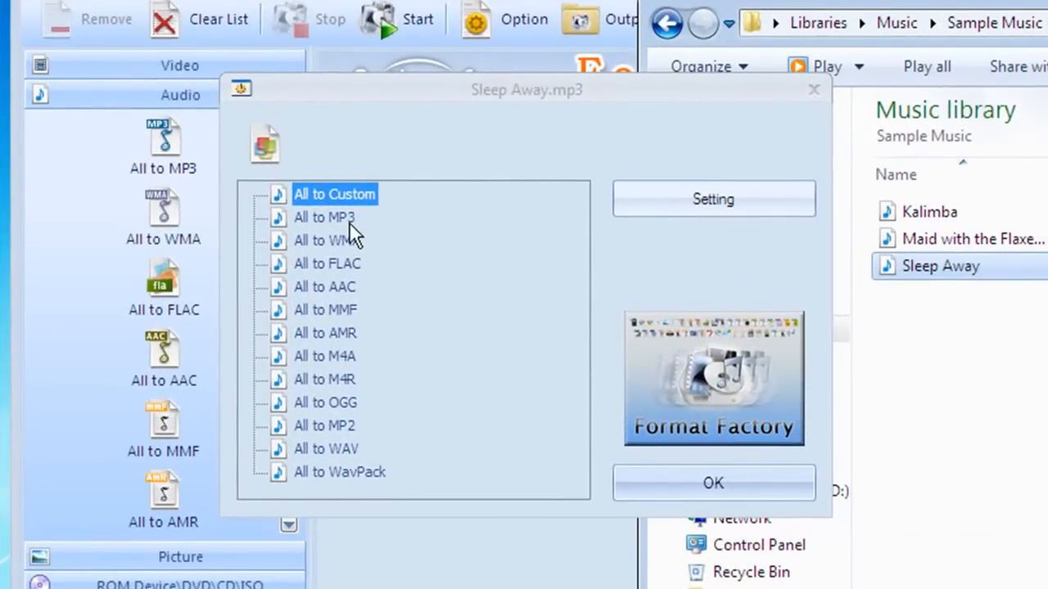
pyautogui.moveTo(348, 442)
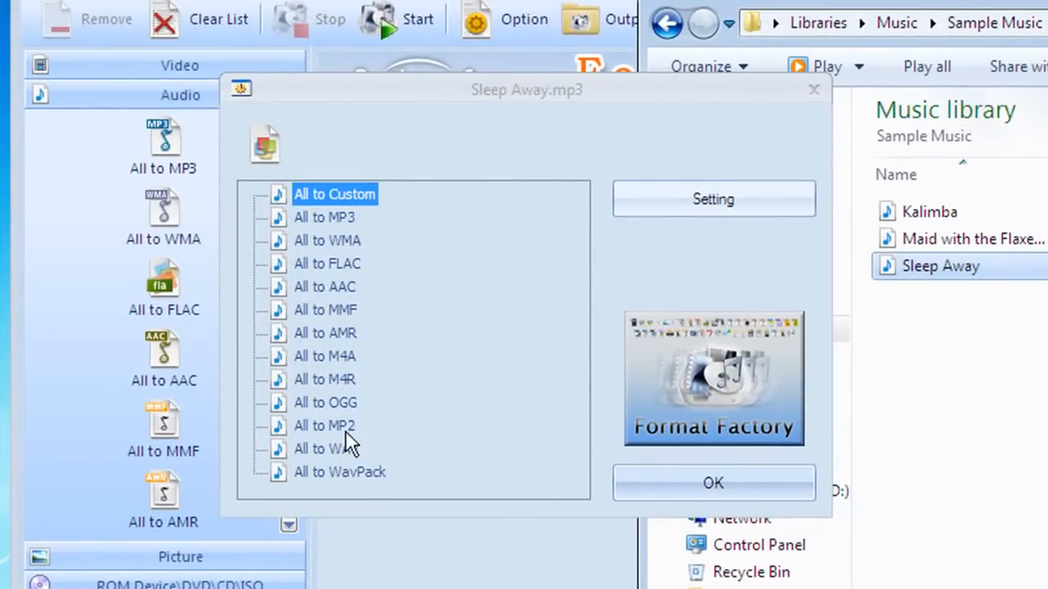
pyautogui.moveTo(713, 198)
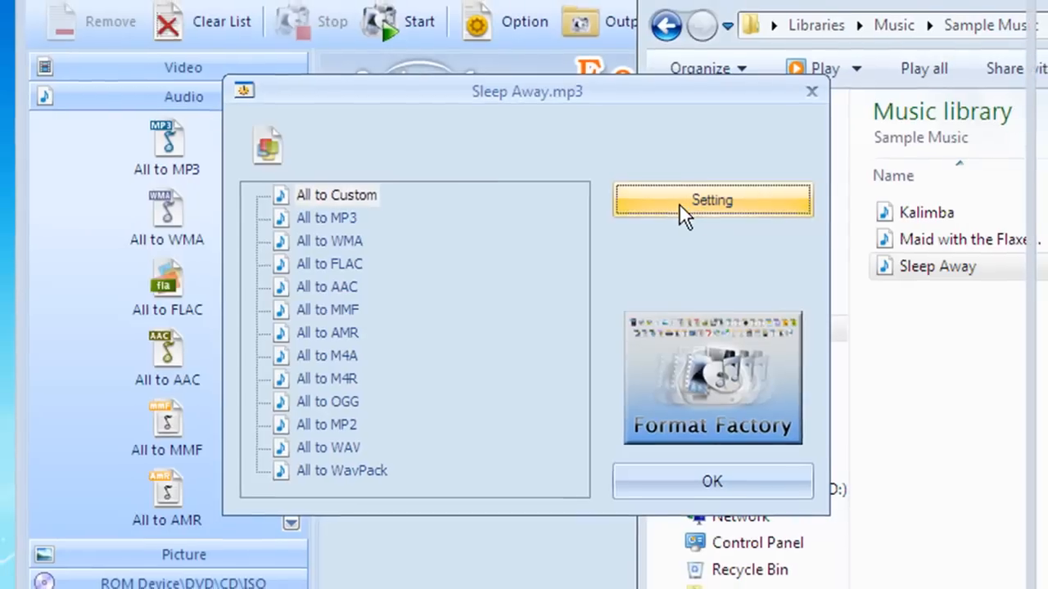
pyautogui.click(711, 200)
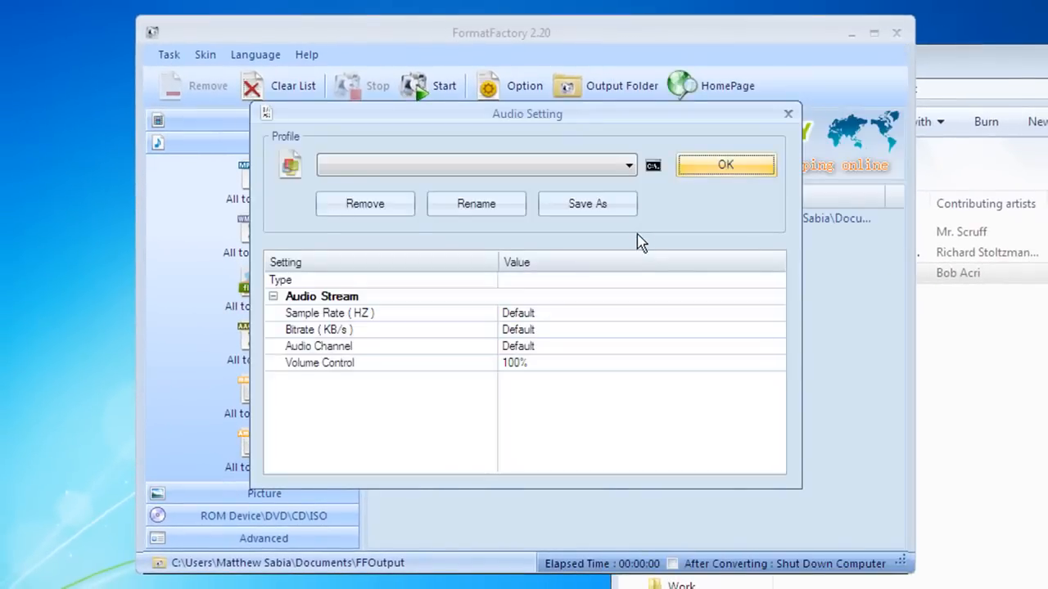
pyautogui.moveTo(545, 369)
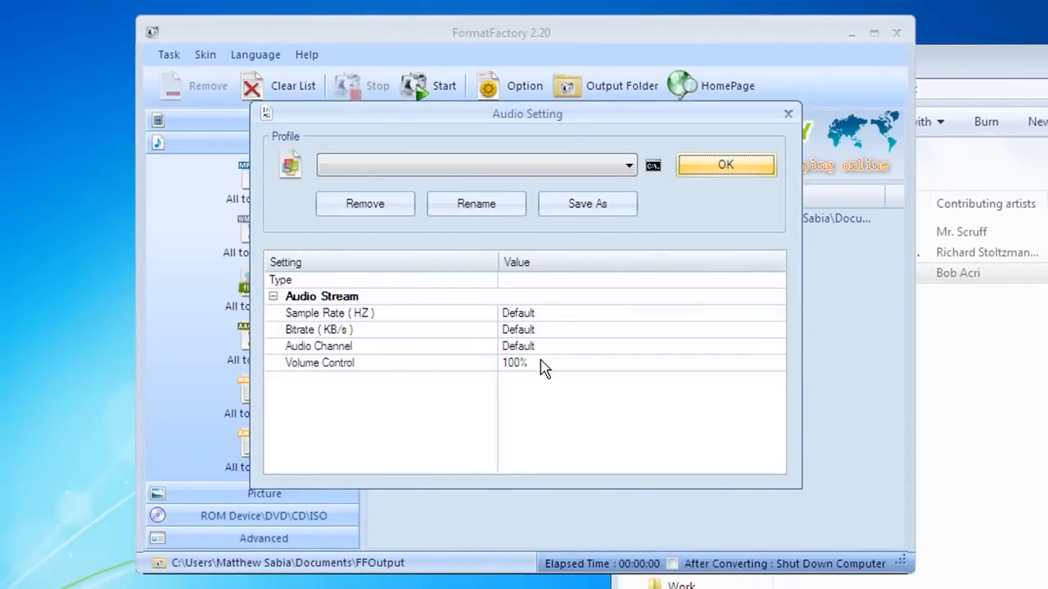
pyautogui.moveTo(393, 333)
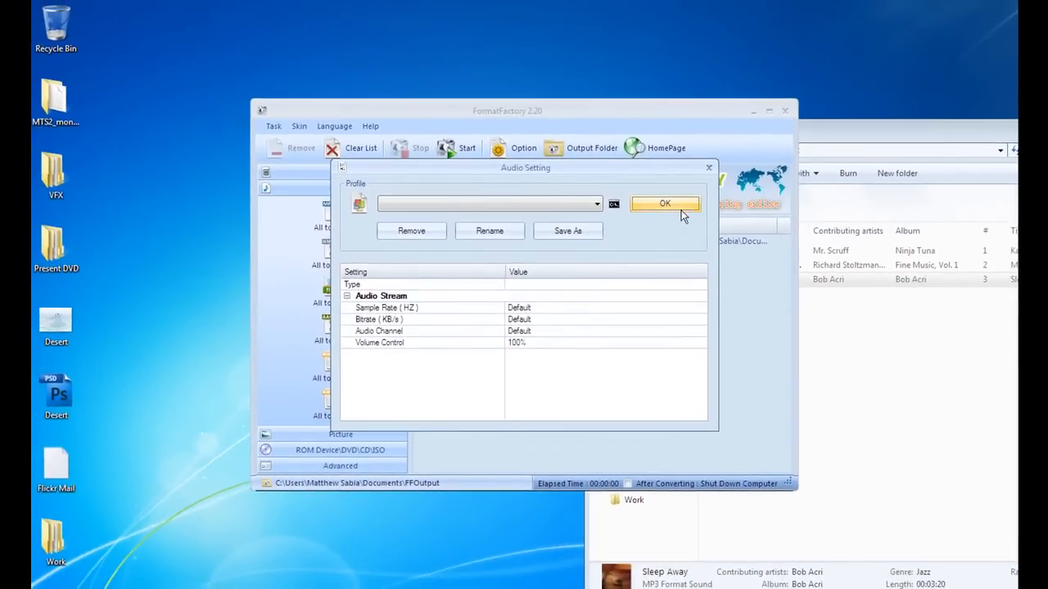
# Accept the audio settings and convert Sleep Away.mp3 to WAV, emptying the task list
pyautogui.click(664, 203)
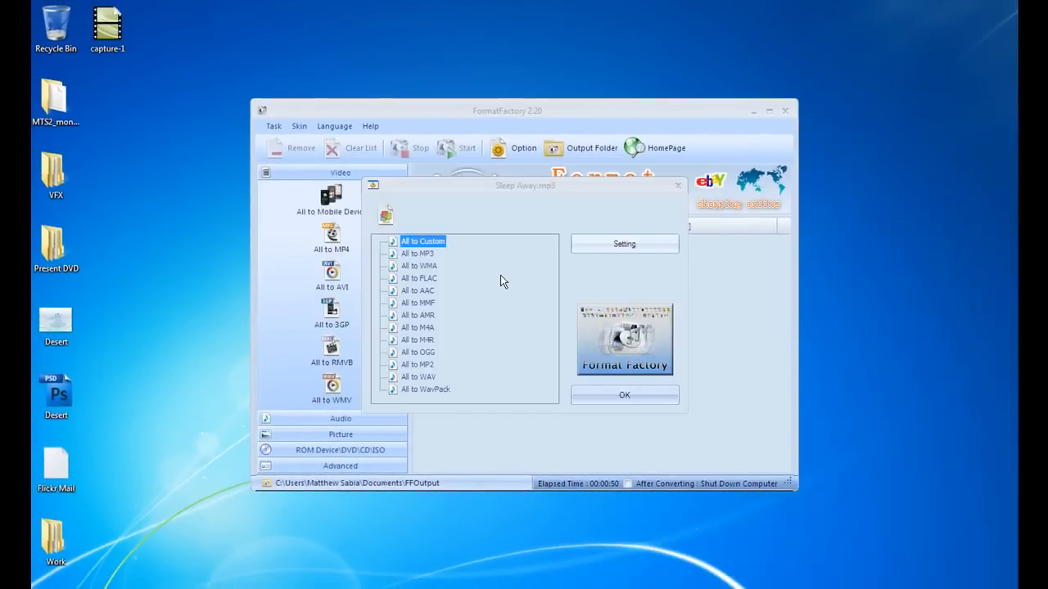
pyautogui.moveTo(442, 262)
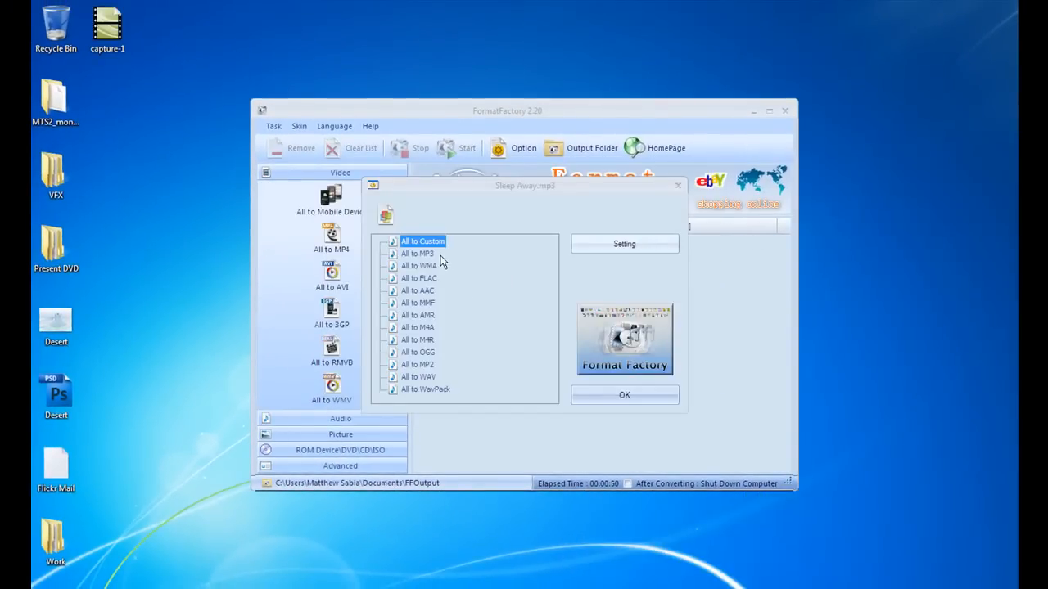
pyautogui.click(416, 253)
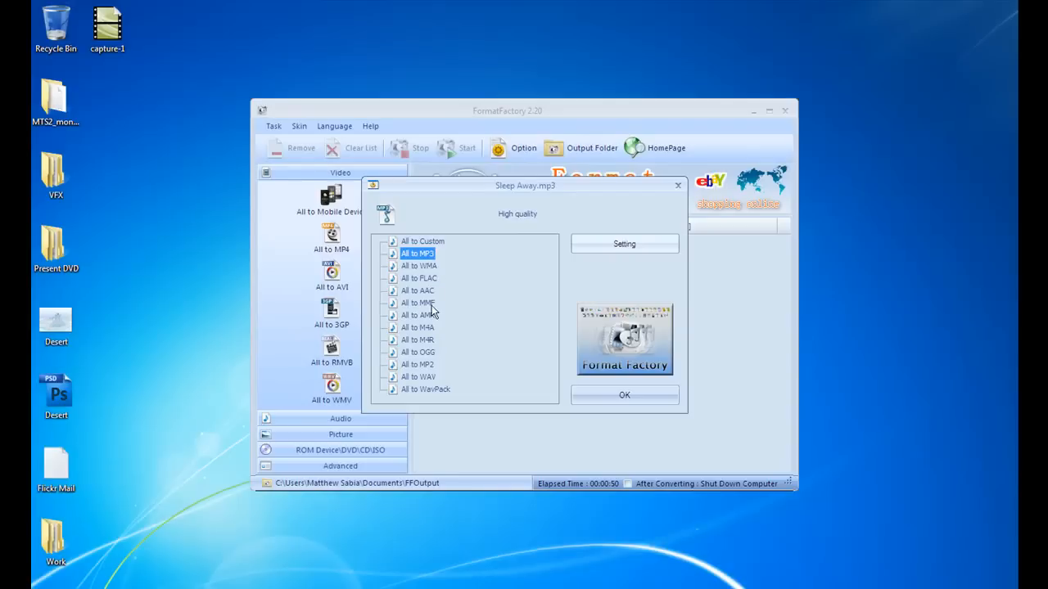
pyautogui.click(418, 377)
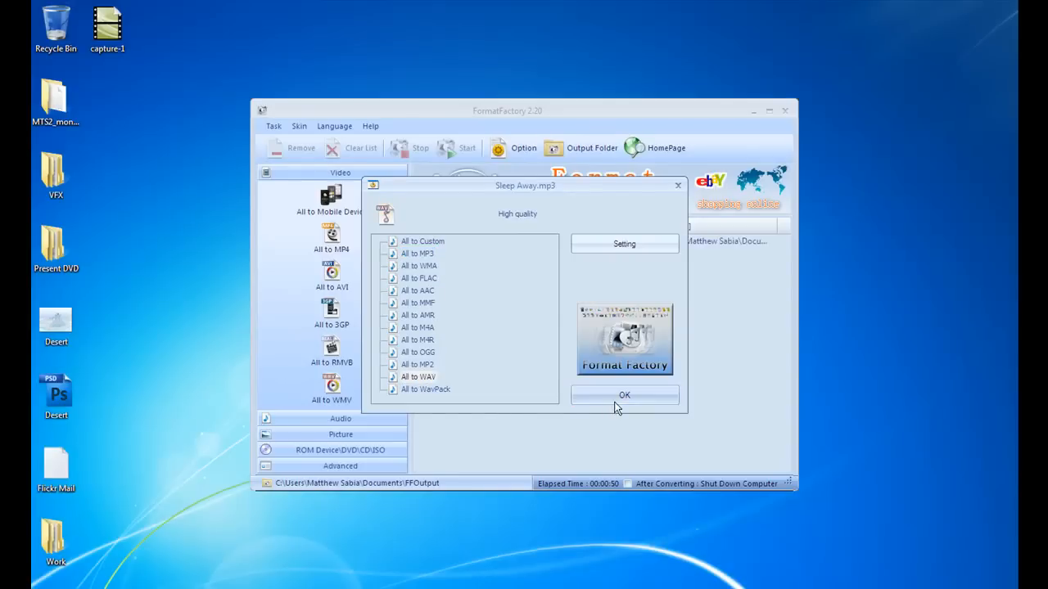
pyautogui.click(624, 394)
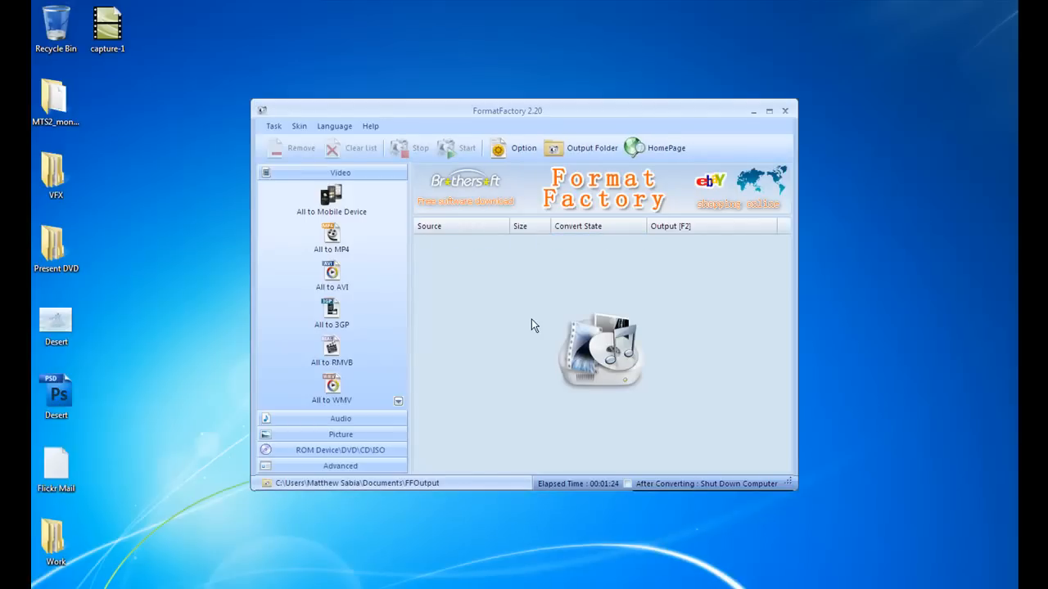
pyautogui.moveTo(530, 320)
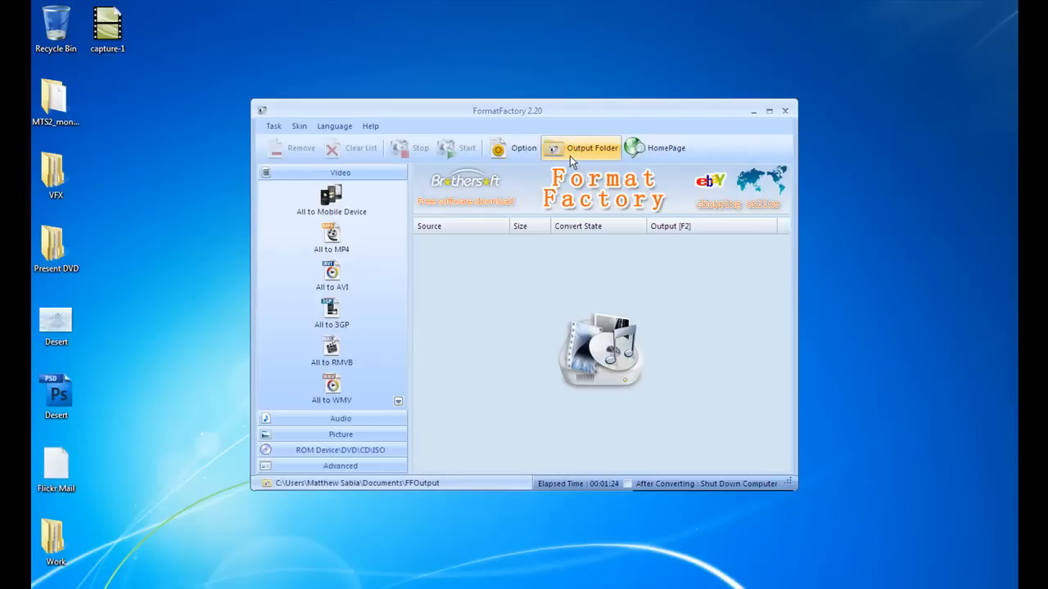
pyautogui.click(590, 148)
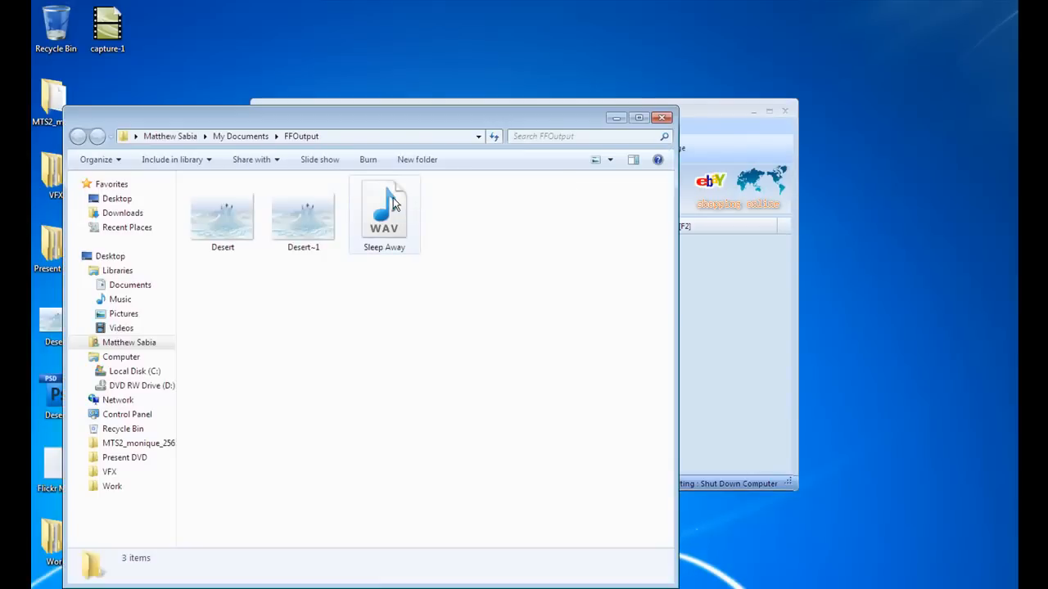
pyautogui.click(383, 213)
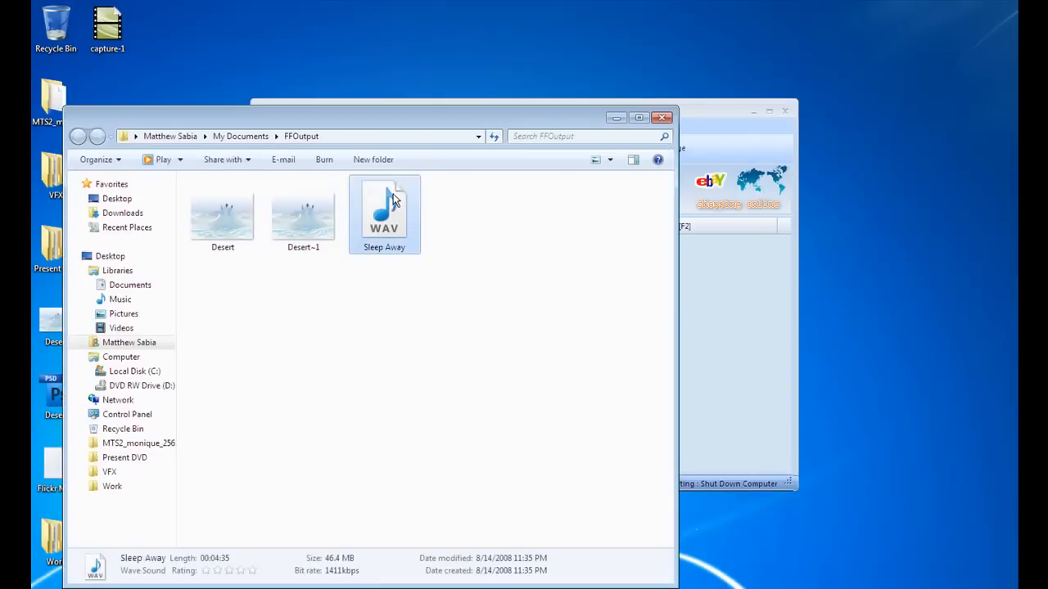
pyautogui.moveTo(350, 554)
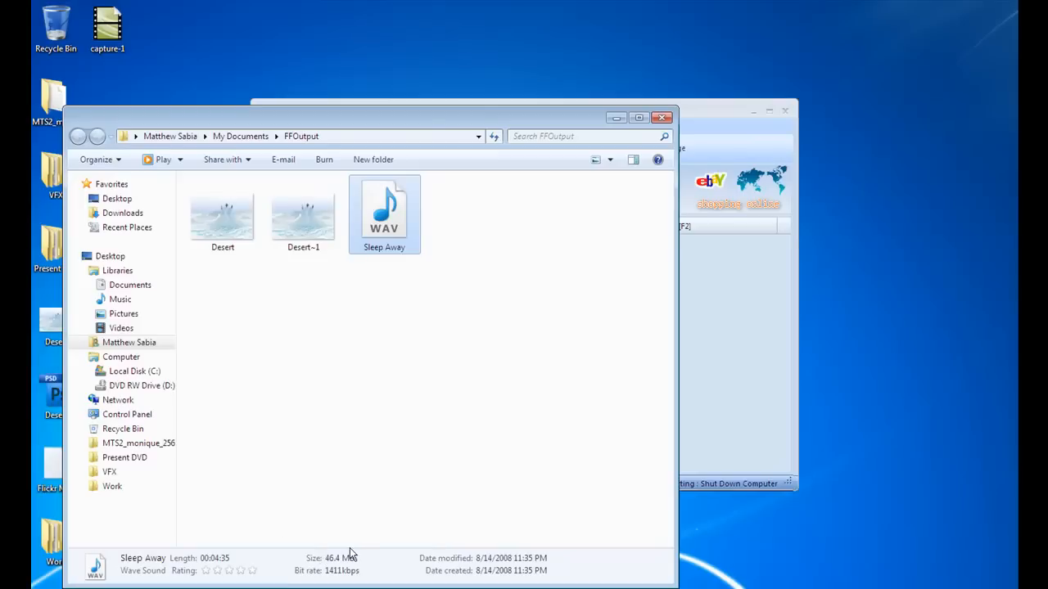
pyautogui.moveTo(581, 195)
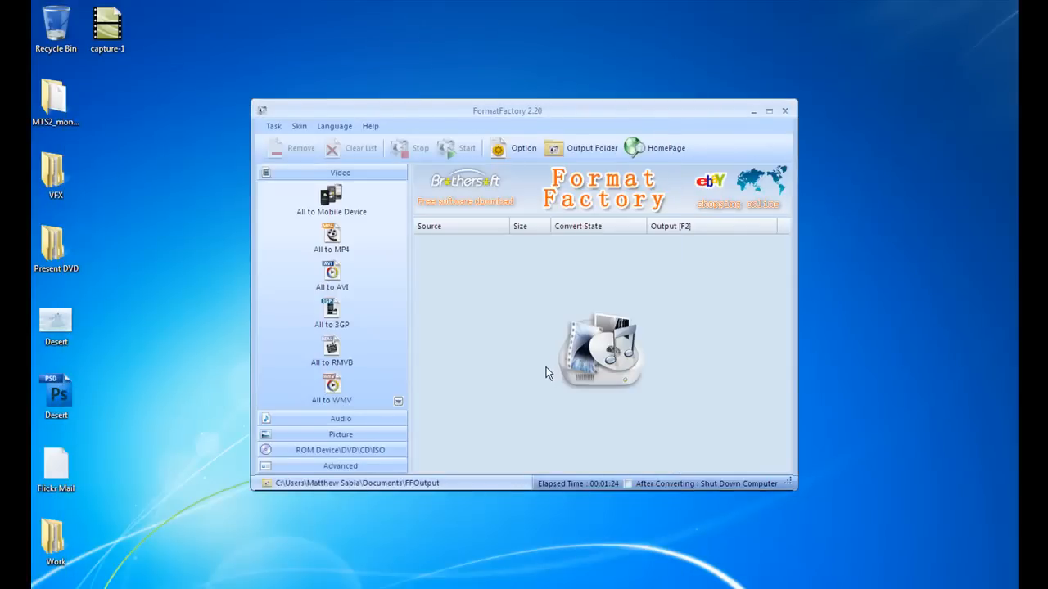
# Browse the ROM Device\DVD\CD\ISO and Advanced tool lists, ending on ROM Device tools
pyautogui.click(340, 450)
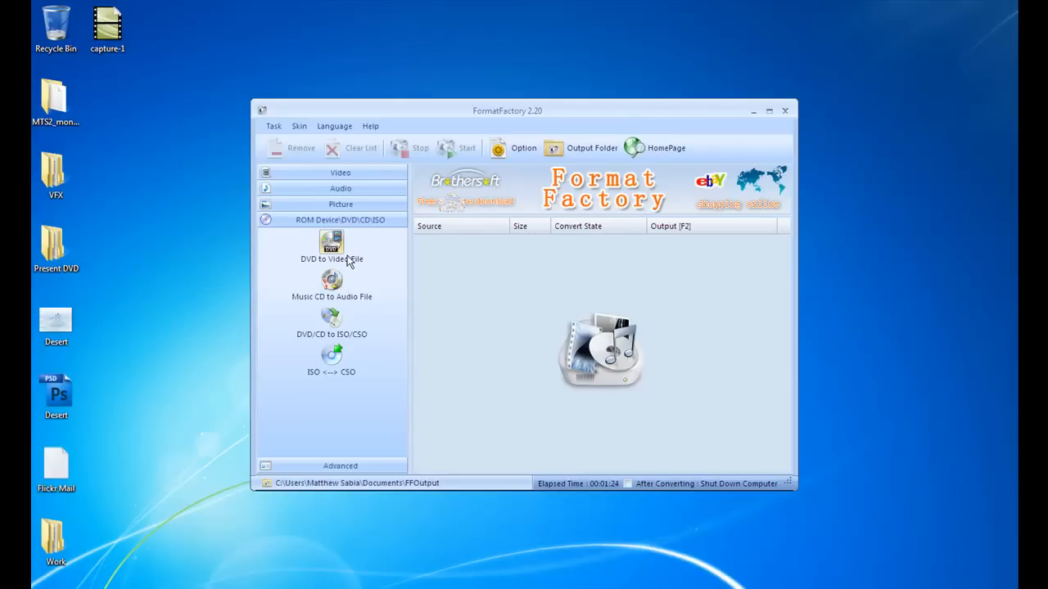
pyautogui.moveTo(331, 315)
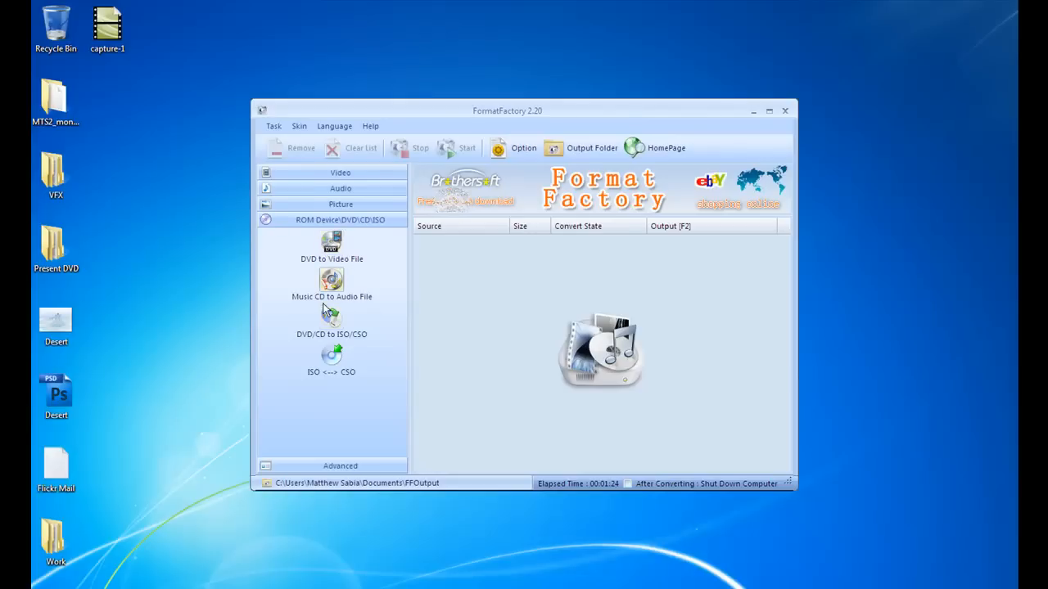
pyautogui.moveTo(331, 294)
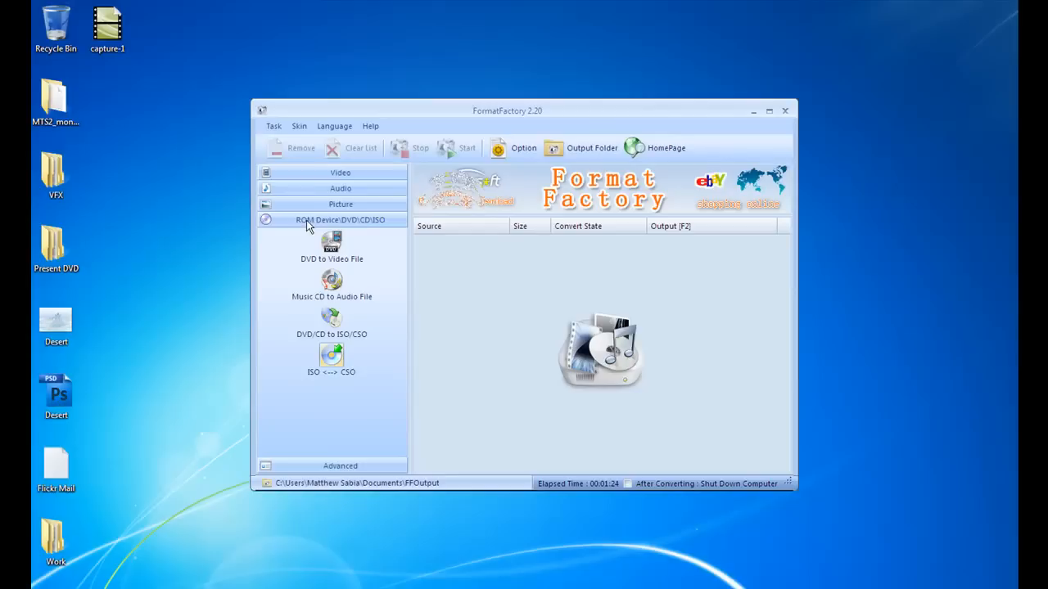
pyautogui.click(340, 465)
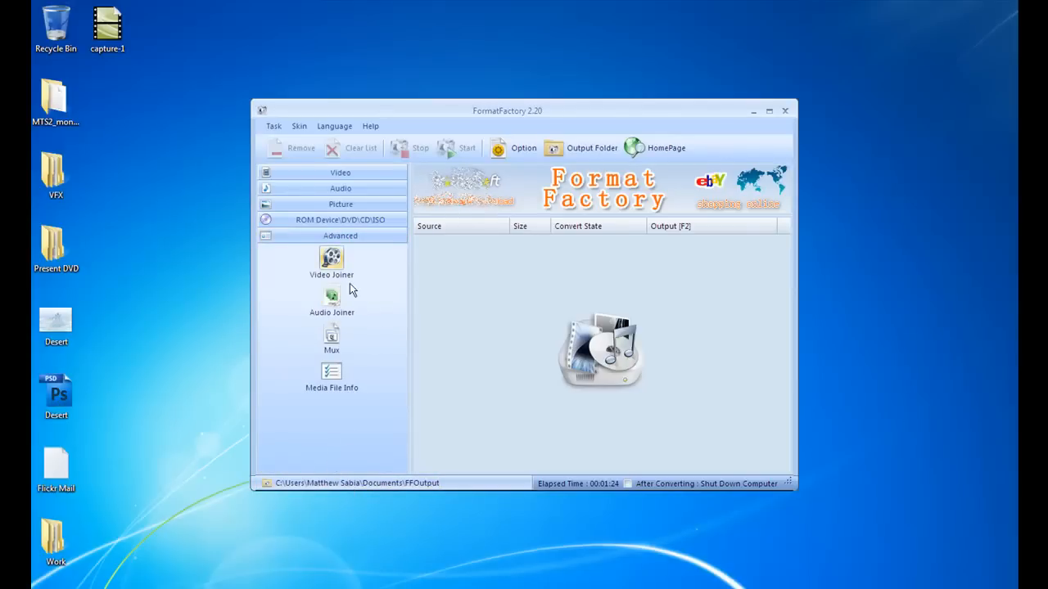
pyautogui.moveTo(322, 321)
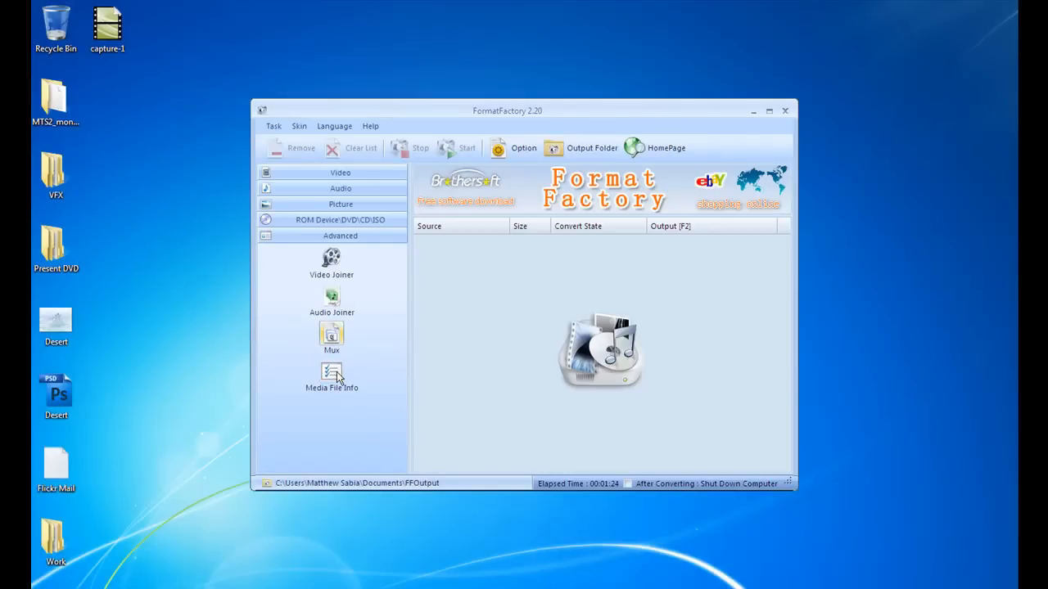
pyautogui.click(339, 220)
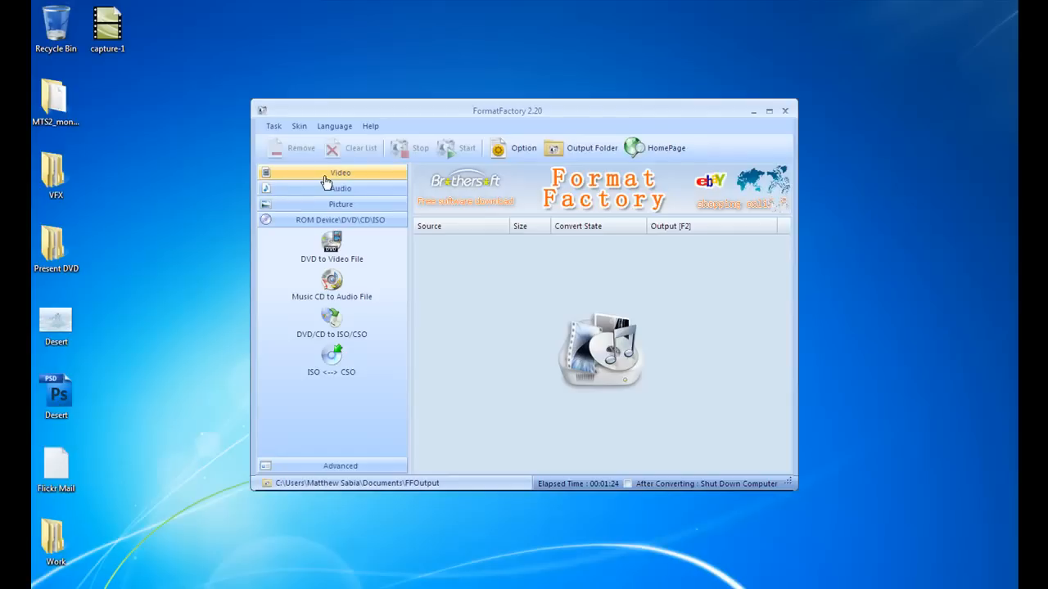
# Return to the Video converters and switch the skin from Aqua to Silver
pyautogui.click(340, 172)
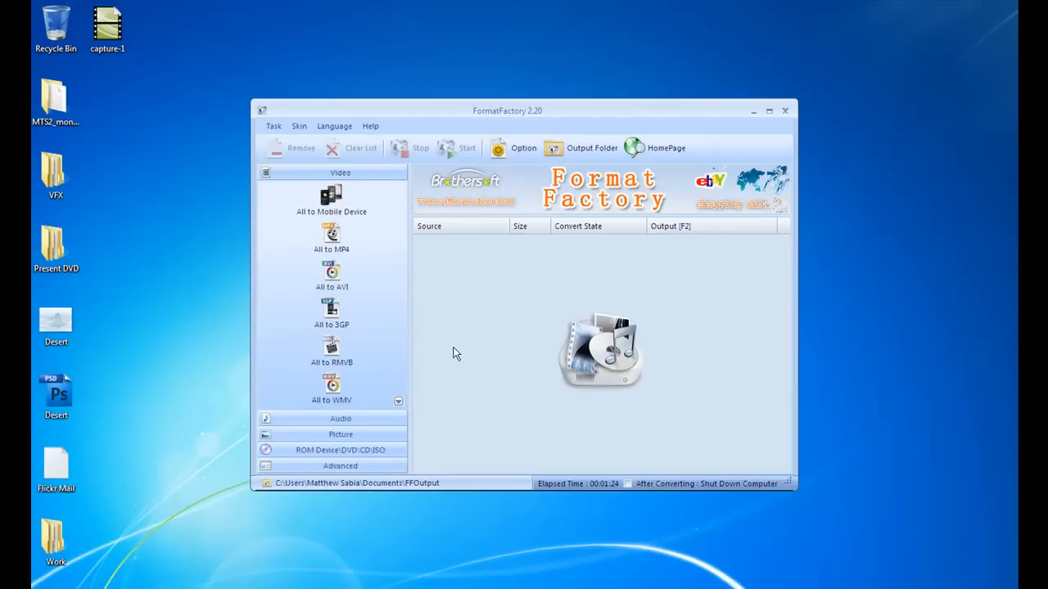
pyautogui.moveTo(494, 335)
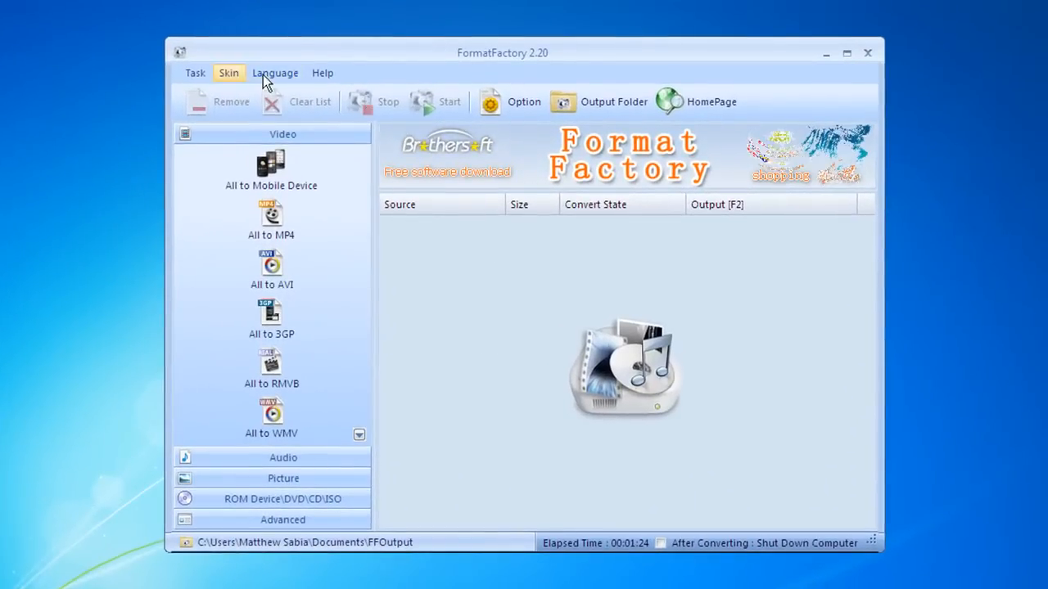
pyautogui.click(228, 73)
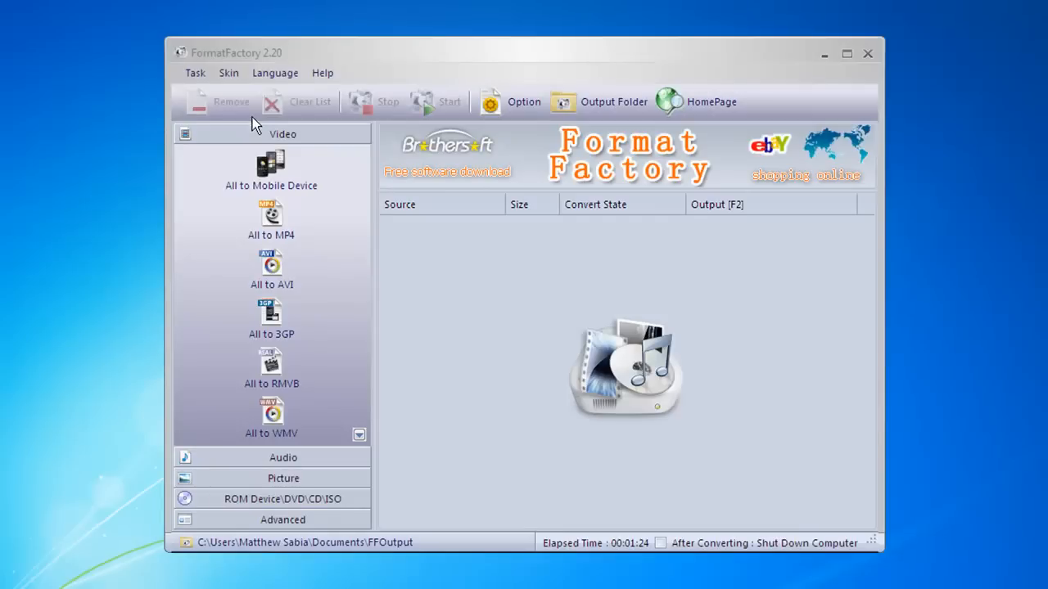
pyautogui.moveTo(358, 294)
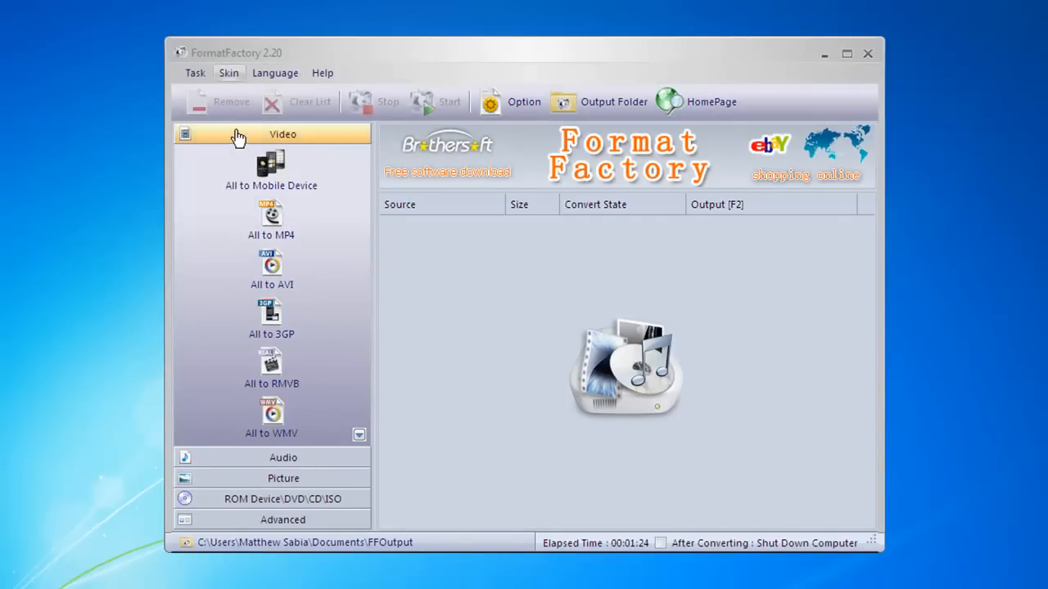
pyautogui.click(228, 73)
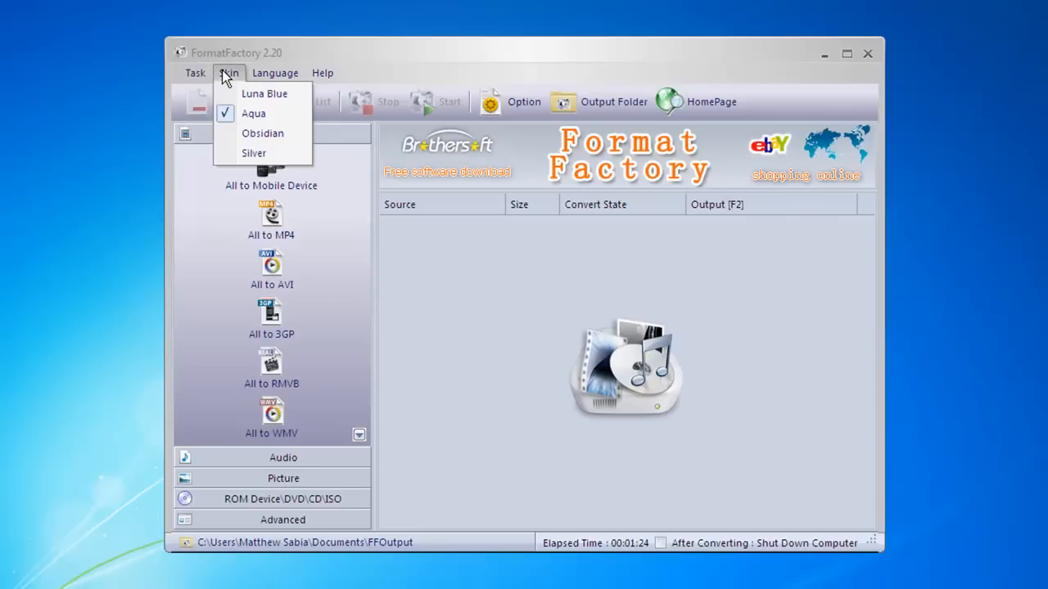
pyautogui.moveTo(248, 94)
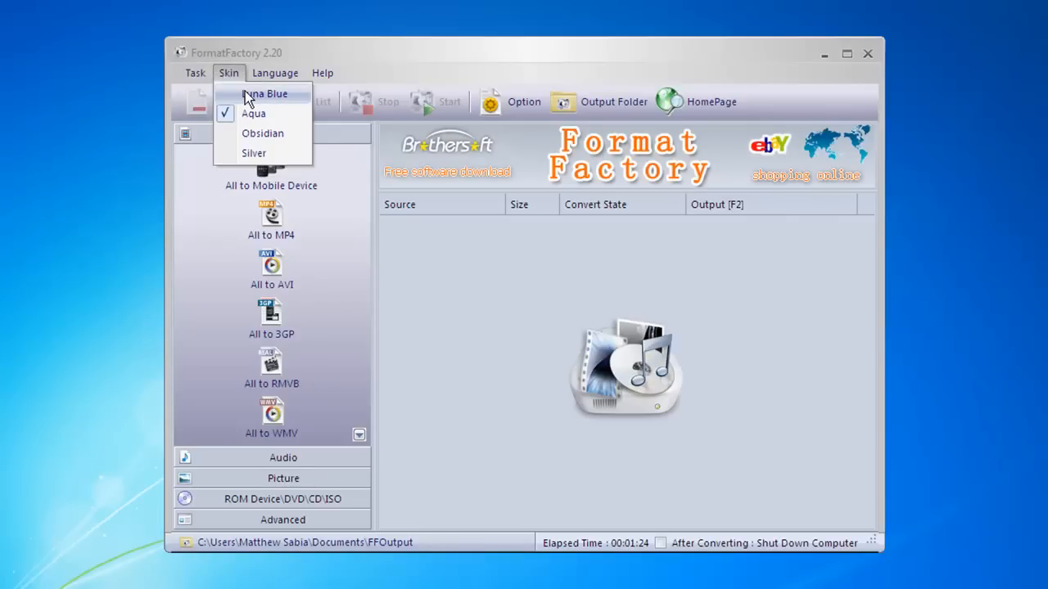
pyautogui.moveTo(254, 133)
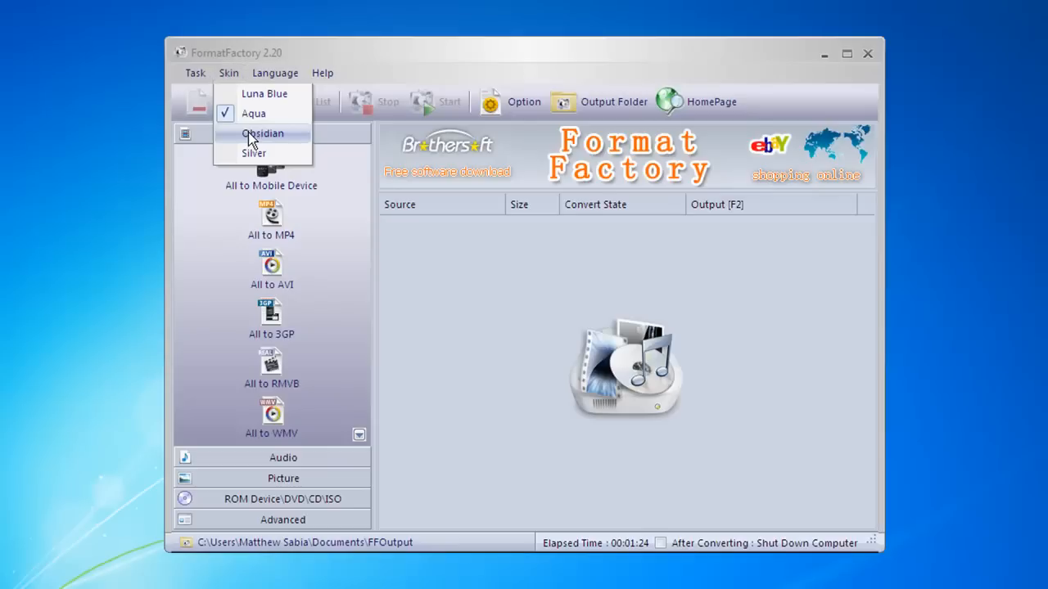
pyautogui.moveTo(254, 204)
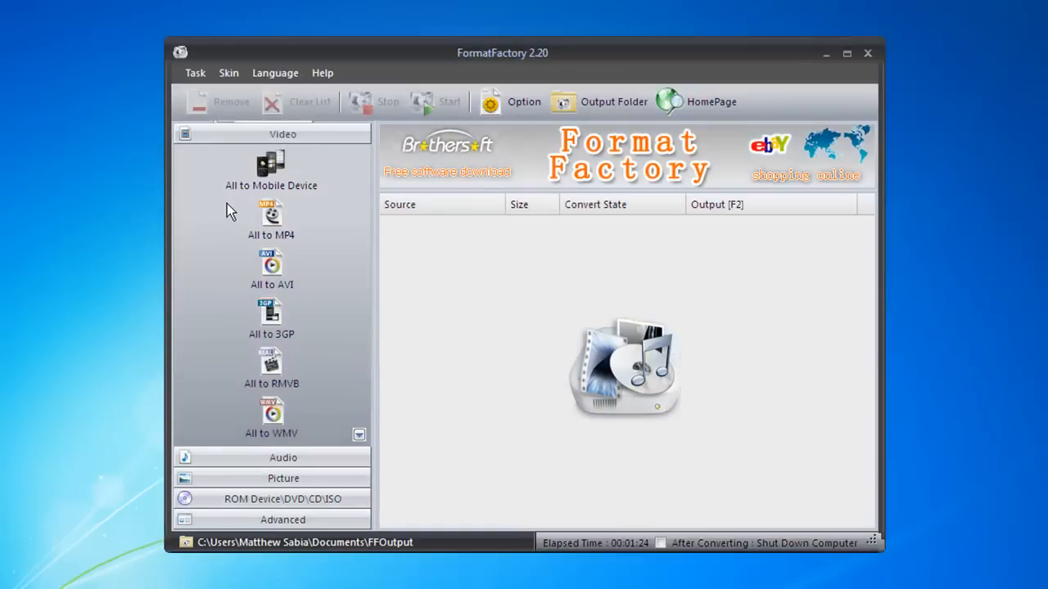
pyautogui.click(229, 73)
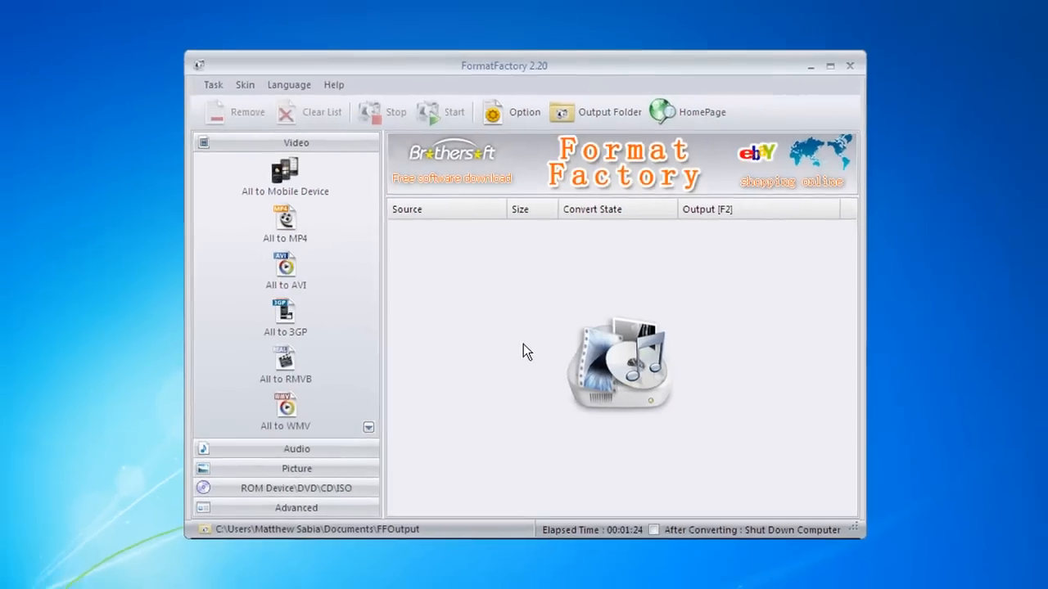
pyautogui.moveTo(504, 66); pyautogui.dragTo(507, 110)
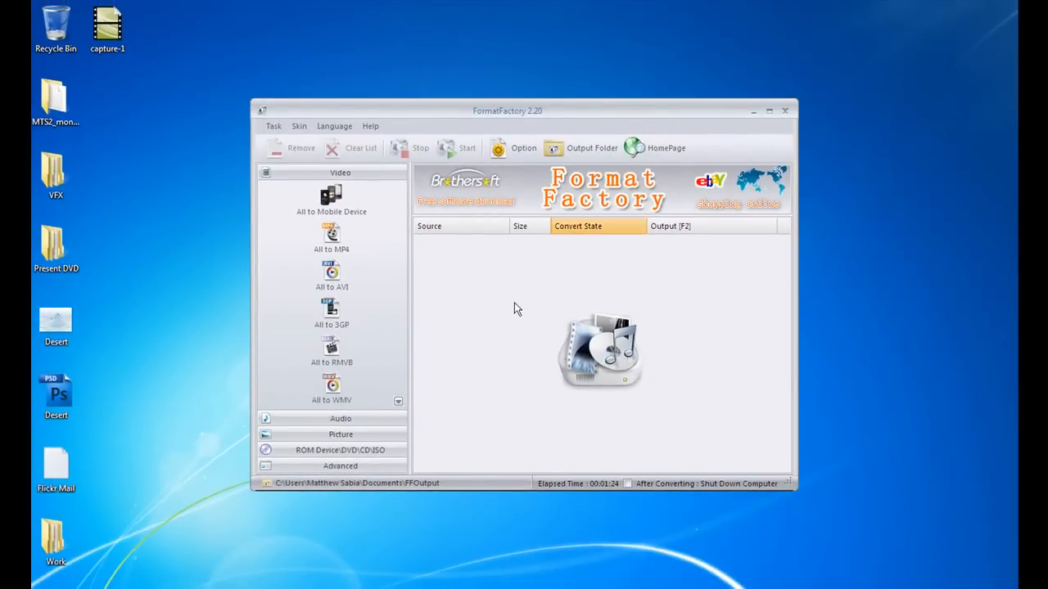
pyautogui.moveTo(523, 148)
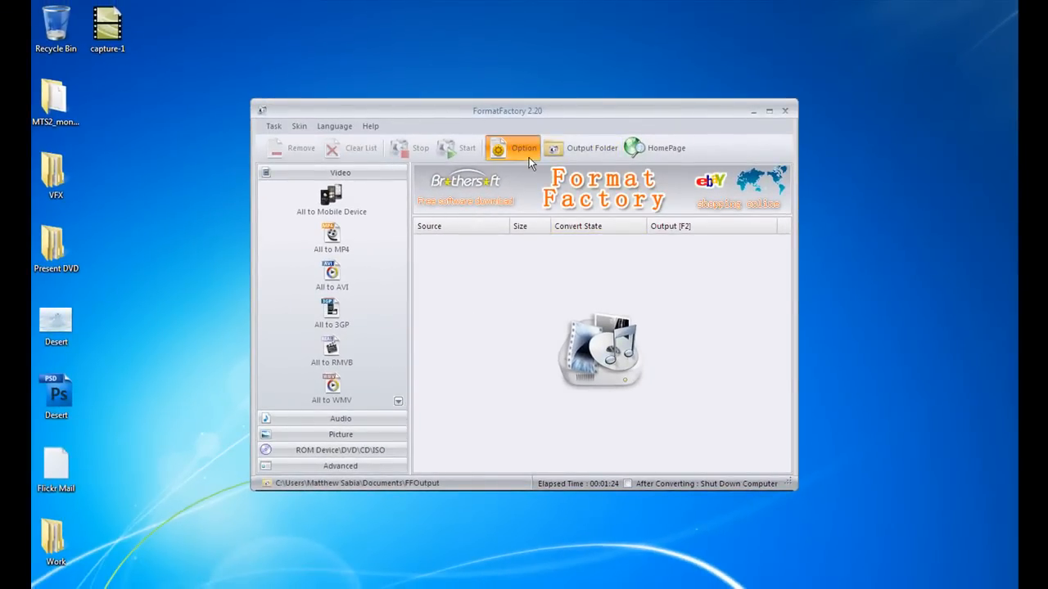
# In Option, leave Shut Down Computer off, enable Open Output Folder, and confirm
pyautogui.click(514, 148)
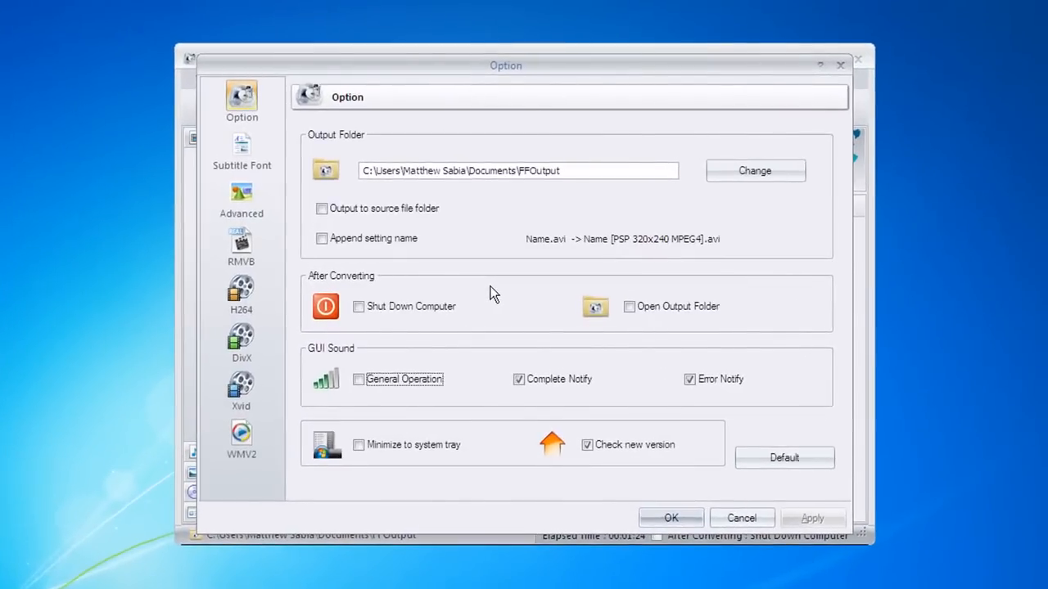
pyautogui.moveTo(352, 291)
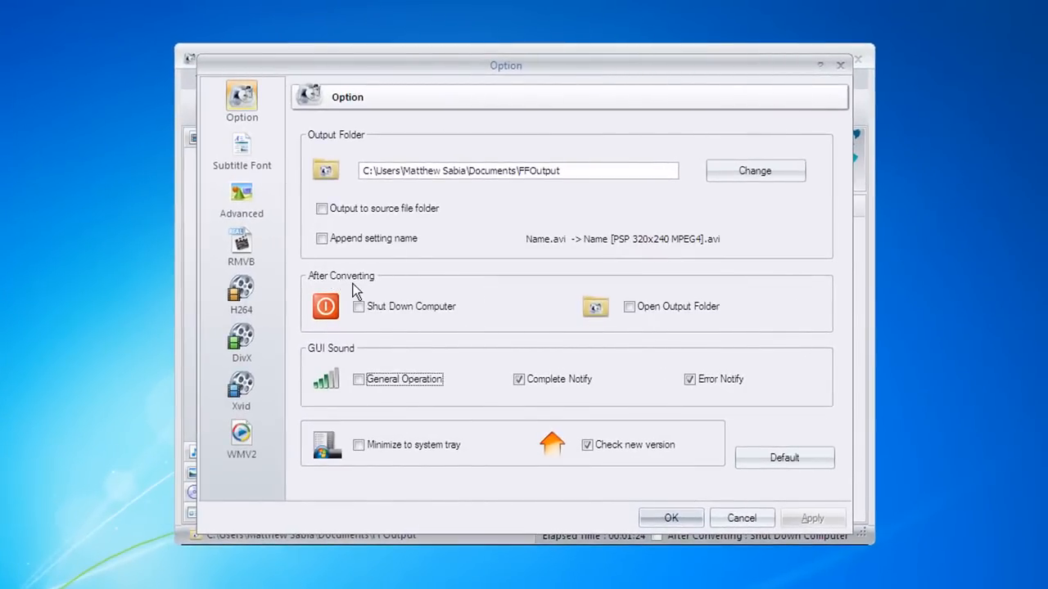
pyautogui.moveTo(368, 352)
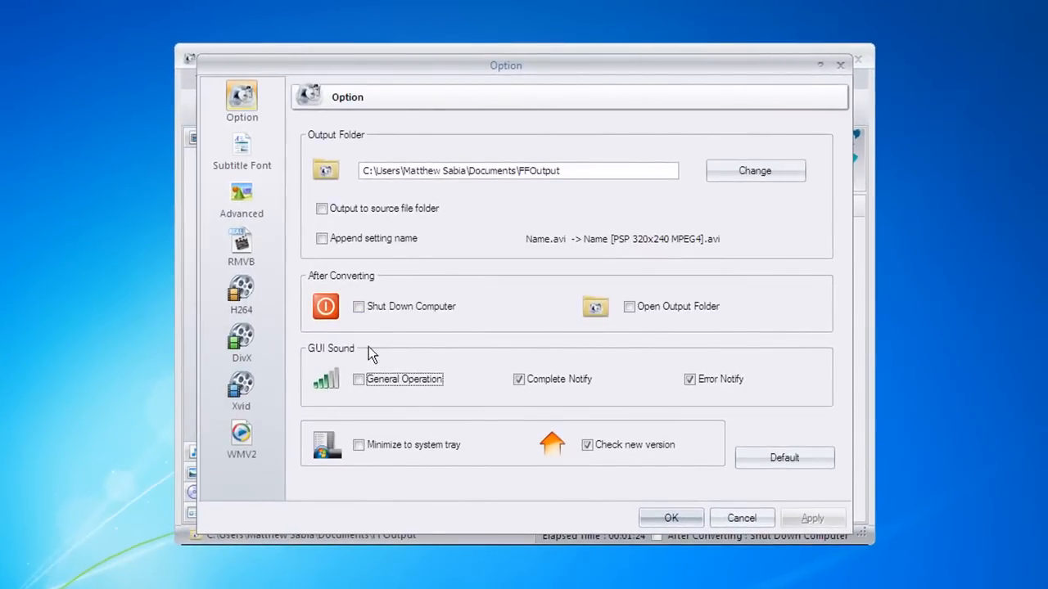
pyautogui.moveTo(387, 367)
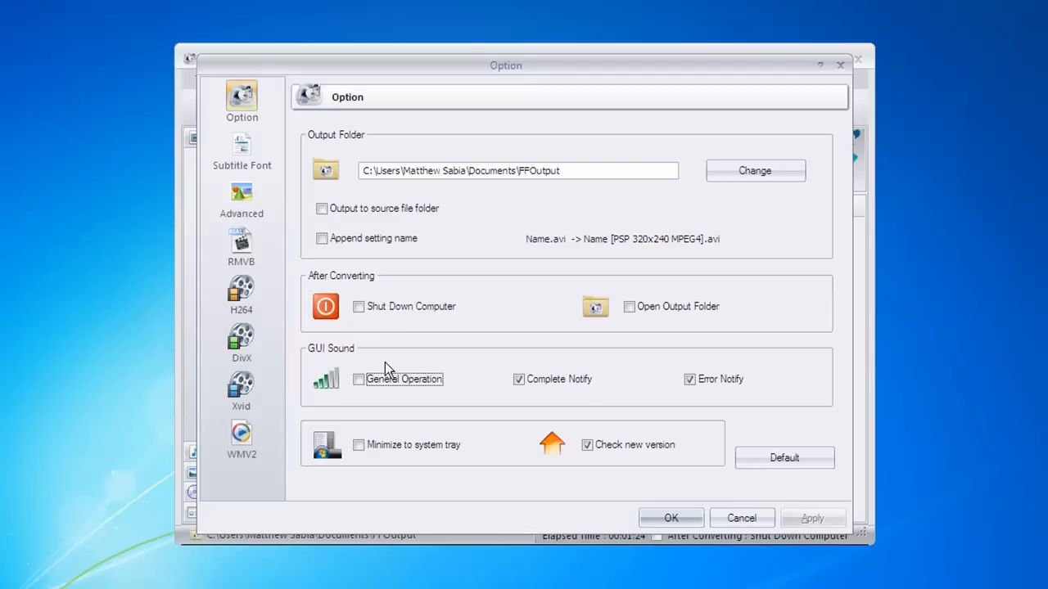
pyautogui.moveTo(375, 353)
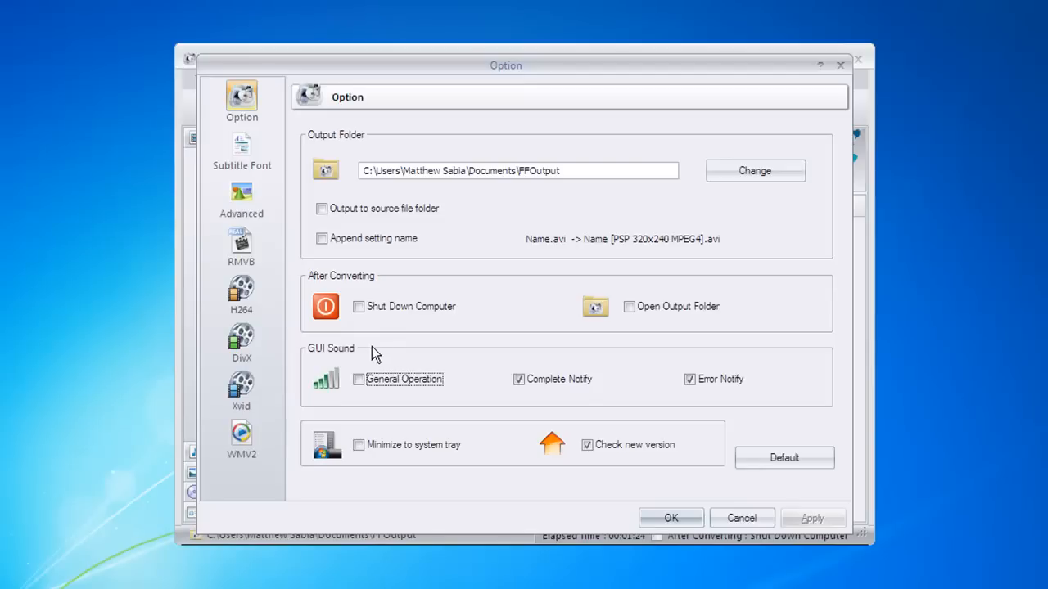
pyautogui.moveTo(396, 363)
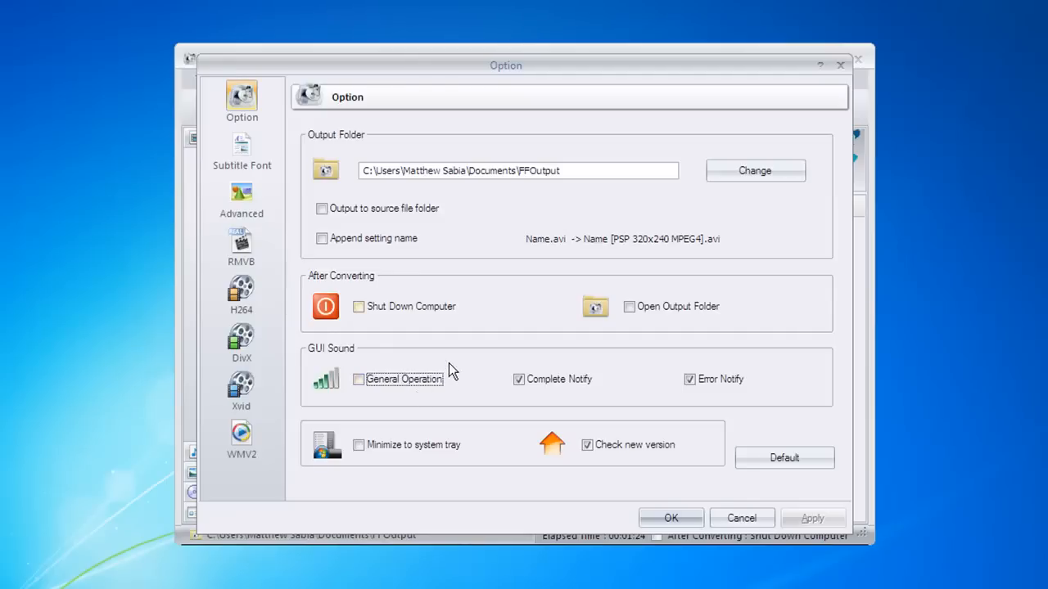
pyautogui.click(358, 306)
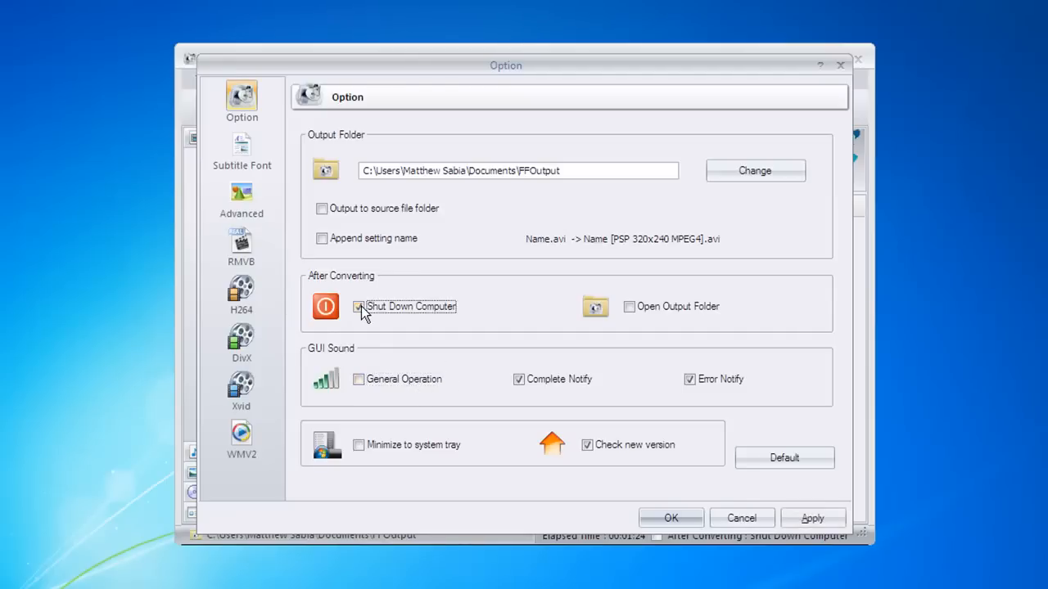
pyautogui.click(358, 306)
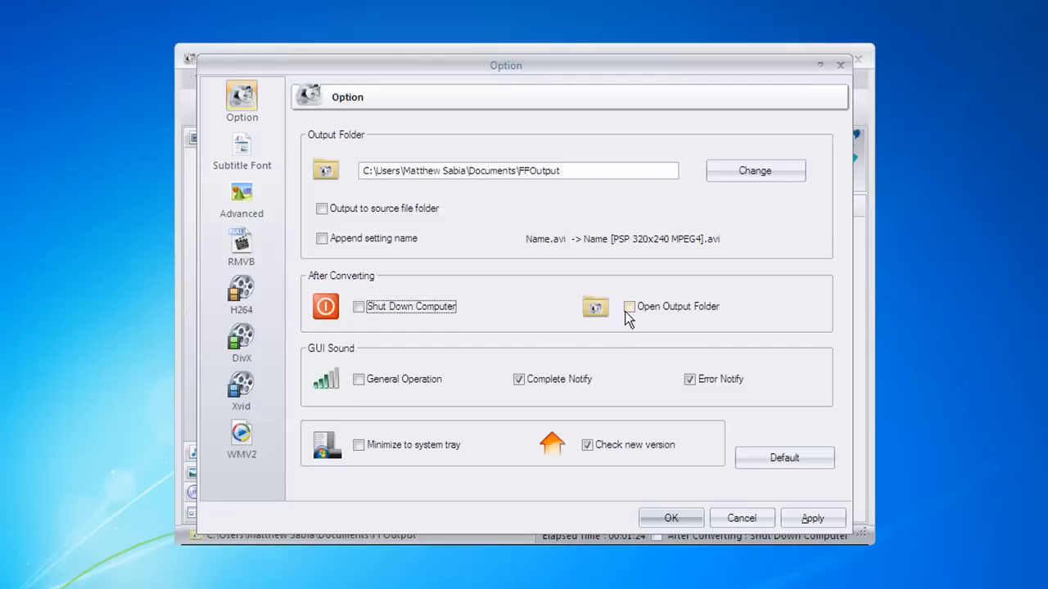
pyautogui.click(628, 306)
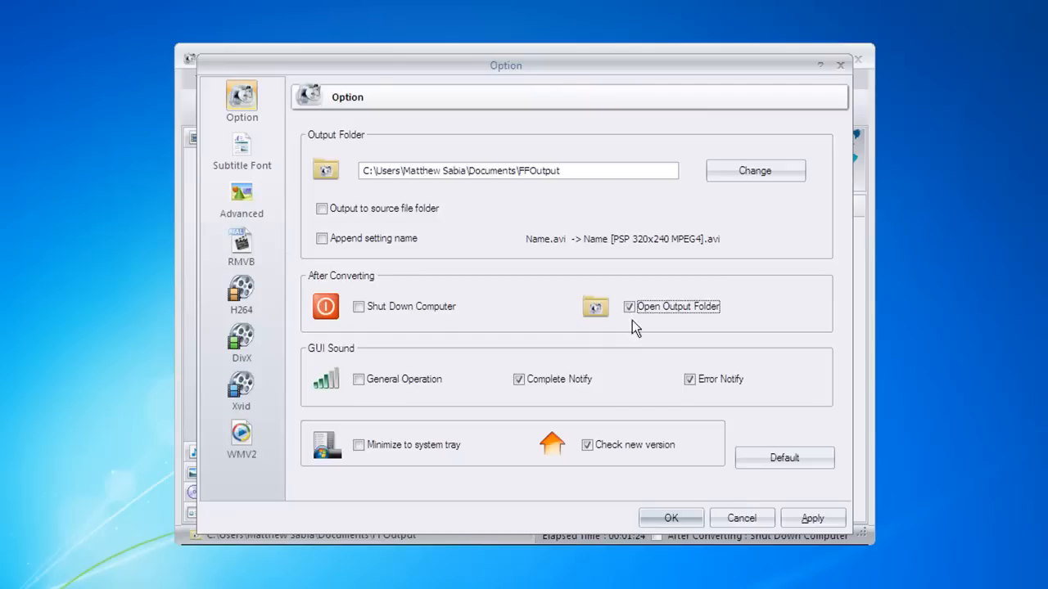
pyautogui.moveTo(573, 400)
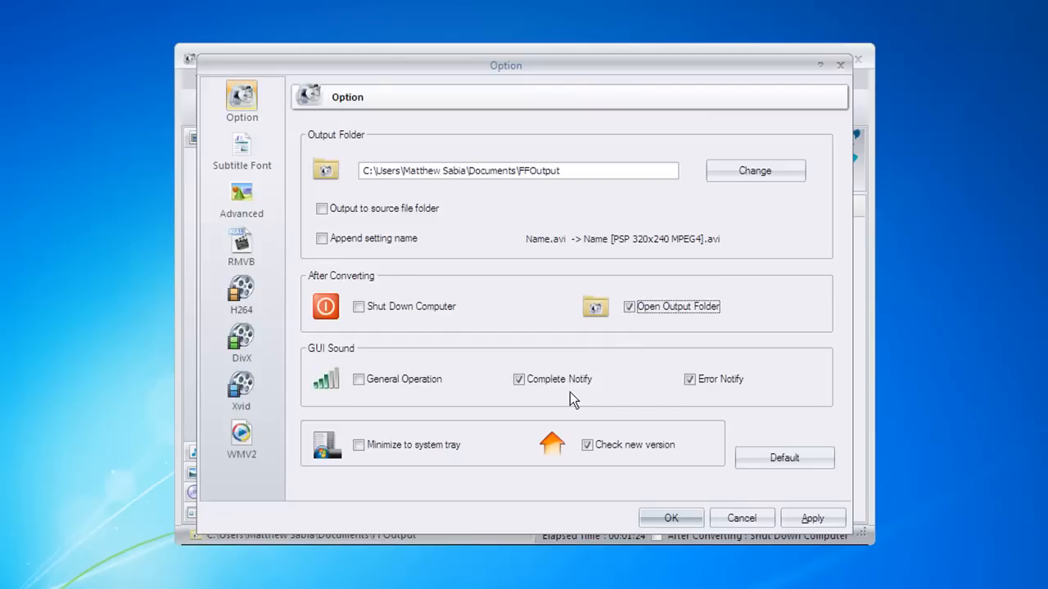
pyautogui.moveTo(401, 348)
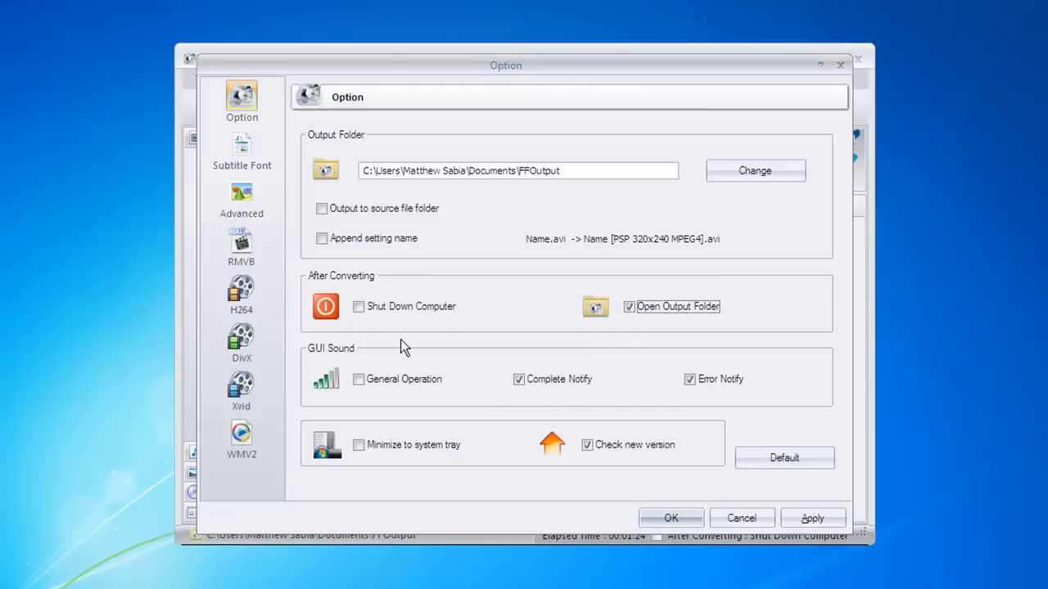
pyautogui.moveTo(459, 490)
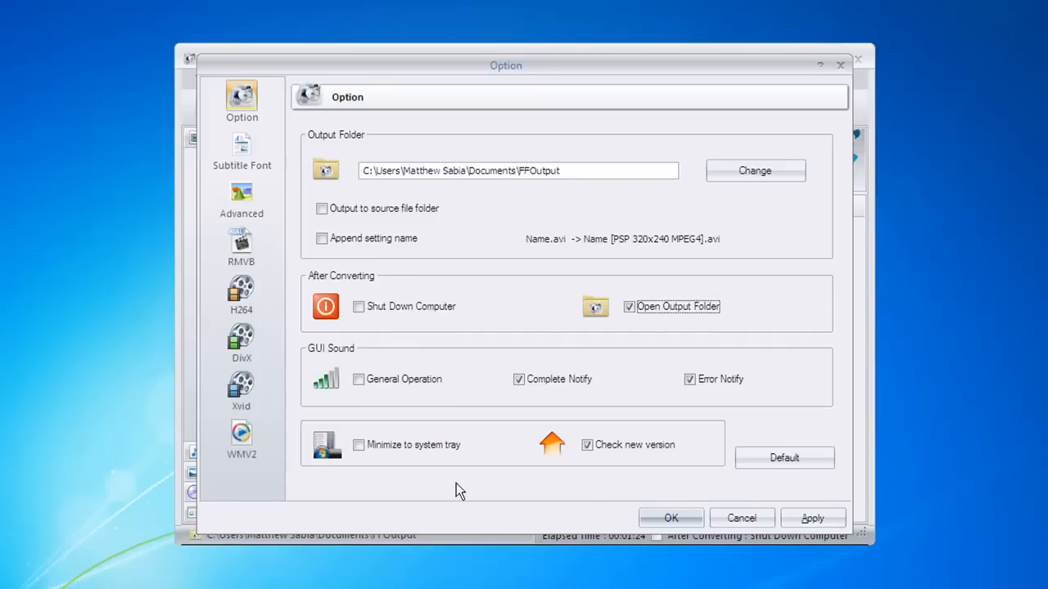
pyautogui.moveTo(358, 445)
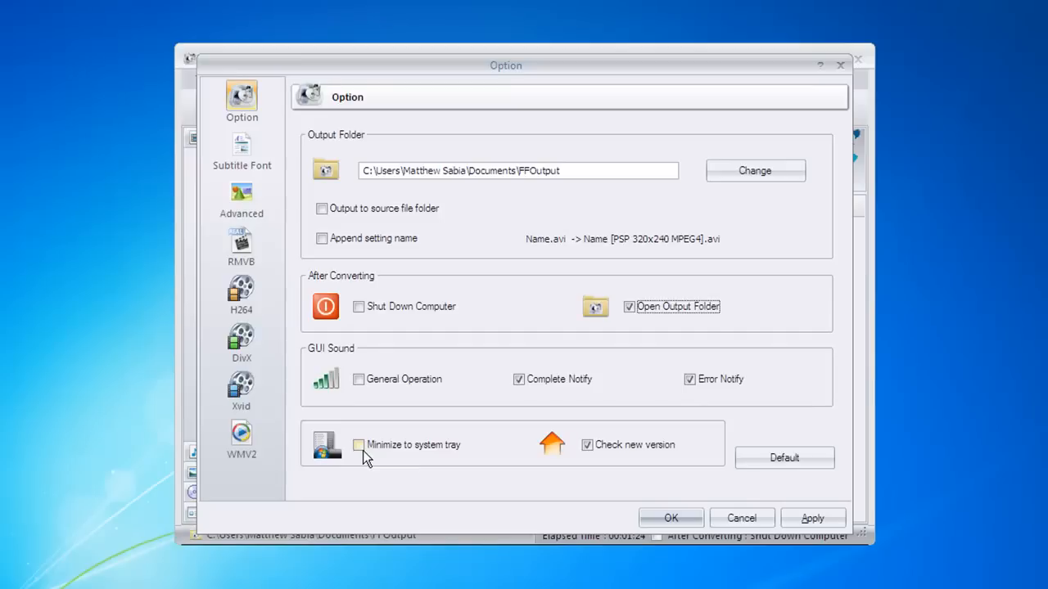
pyautogui.moveTo(587, 448)
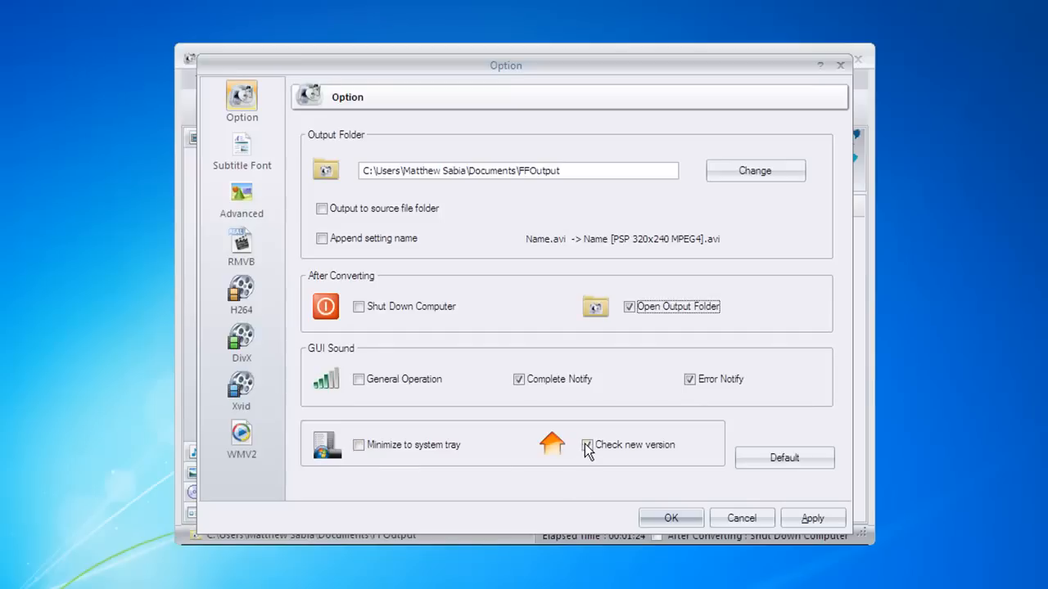
pyautogui.click(670, 517)
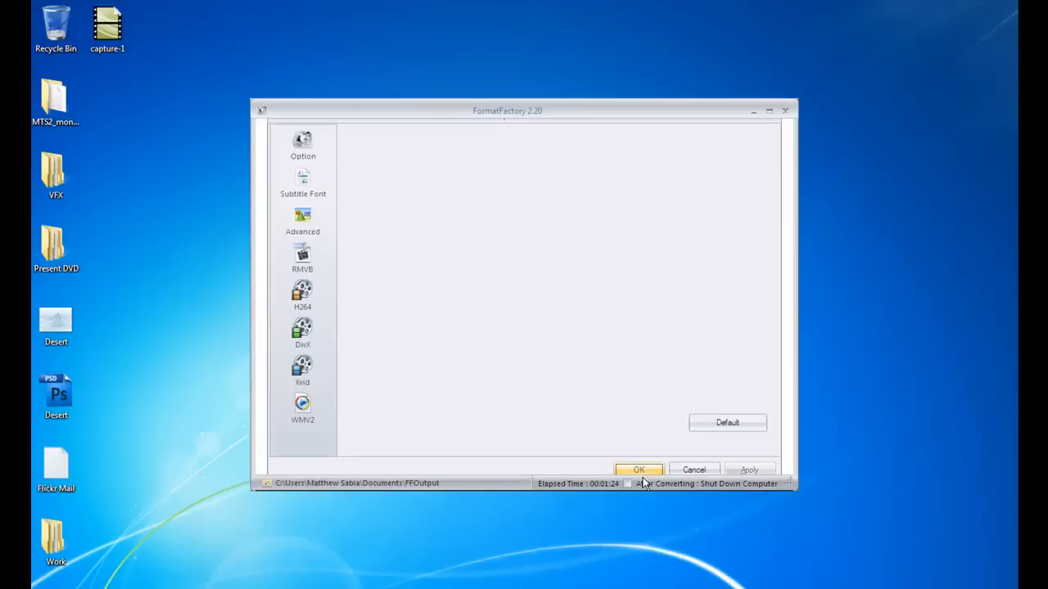
pyautogui.click(638, 469)
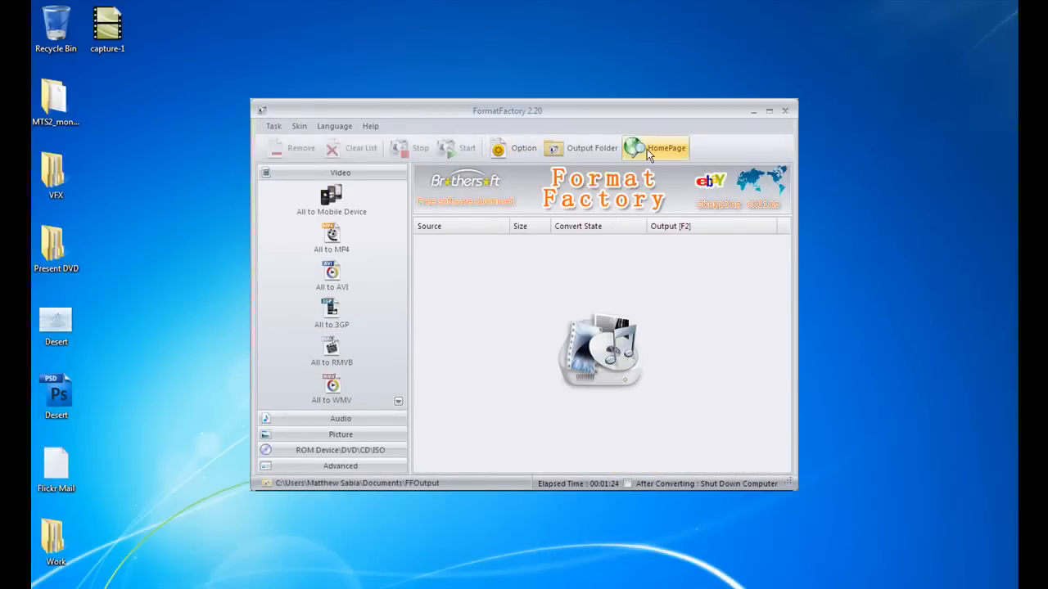
pyautogui.moveTo(690, 301)
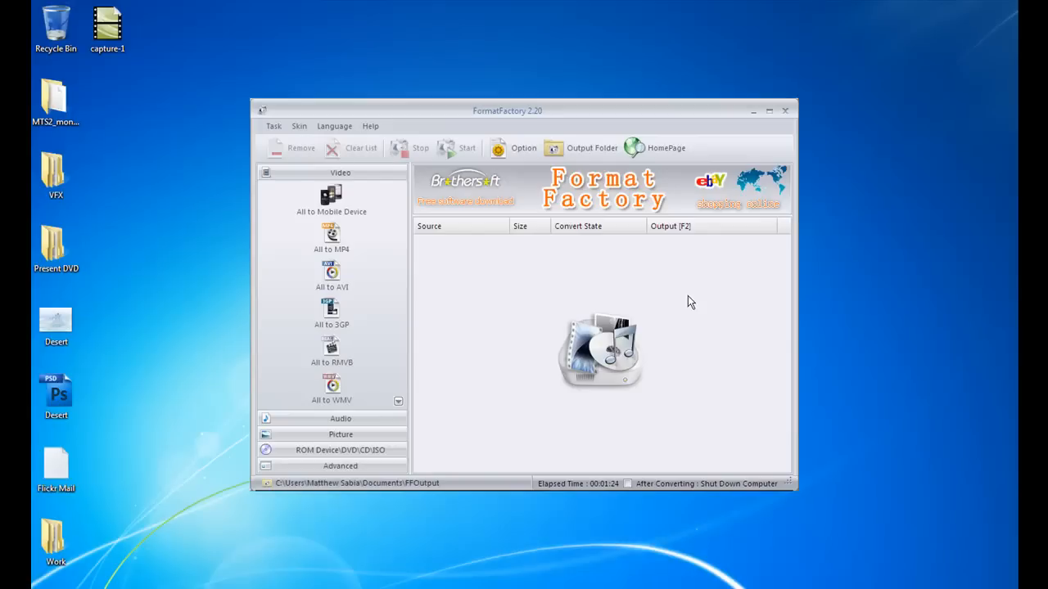
pyautogui.moveTo(385, 144)
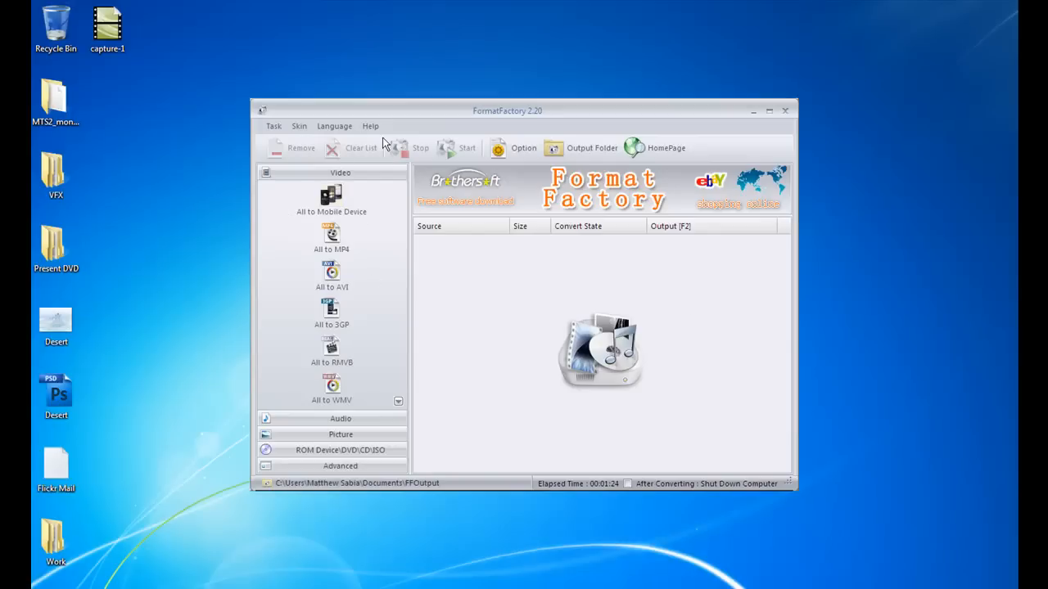
pyautogui.moveTo(291, 154)
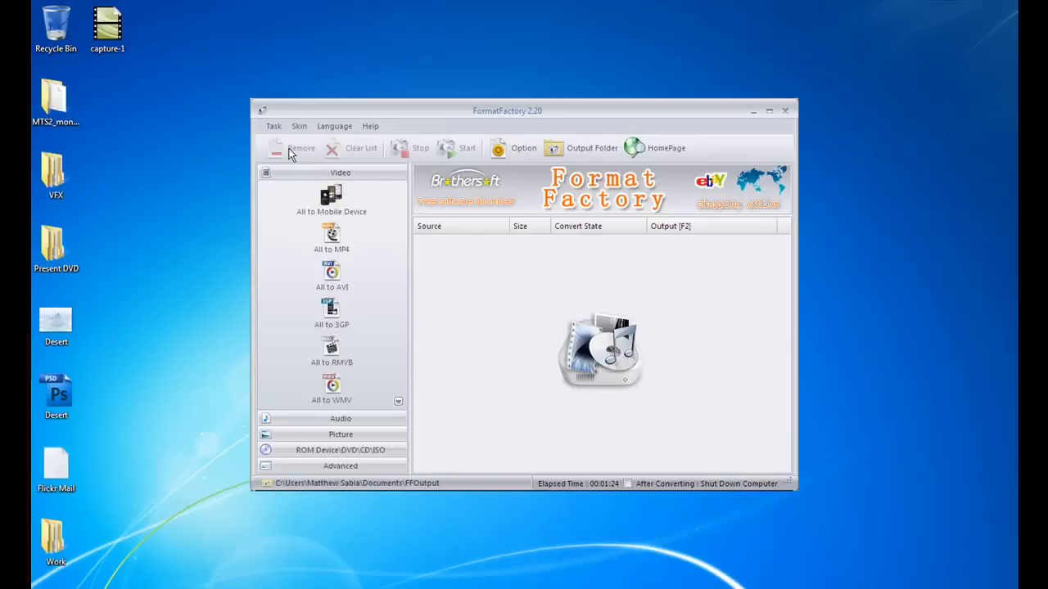
pyautogui.moveTo(293, 100)
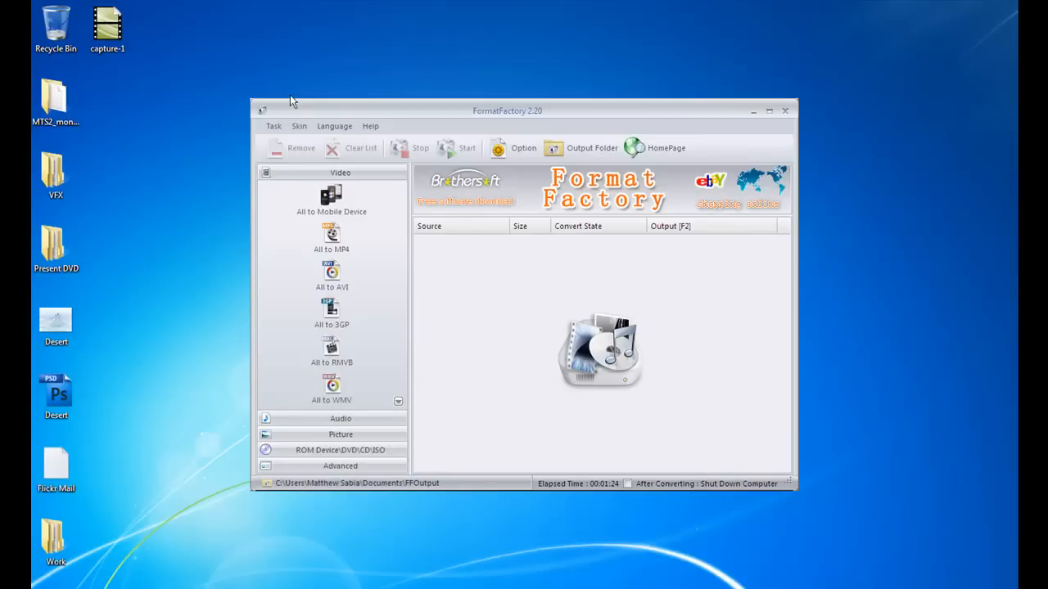
pyautogui.click(334, 125)
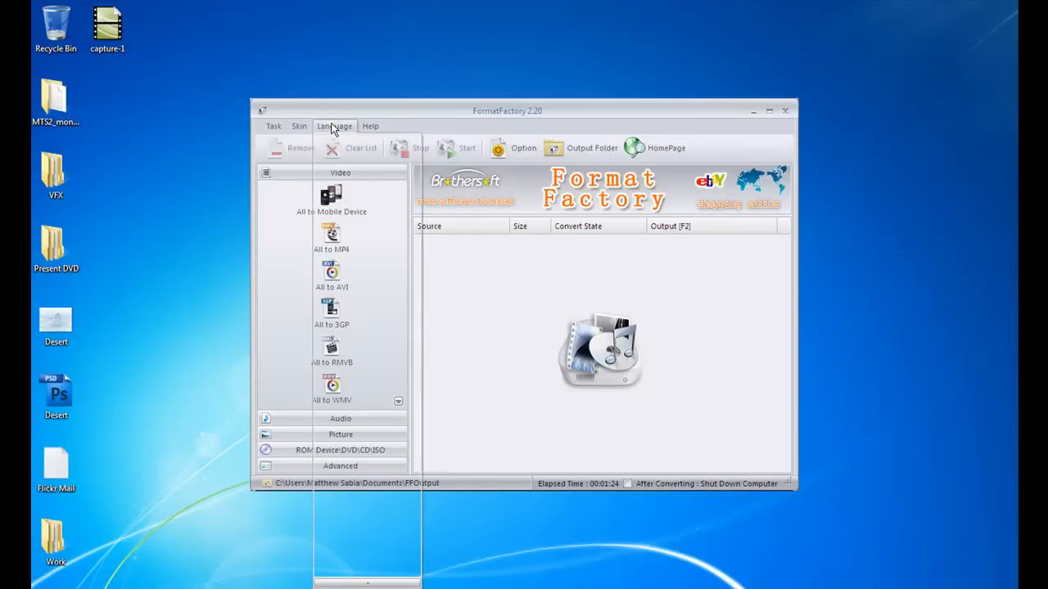
pyautogui.click(334, 127)
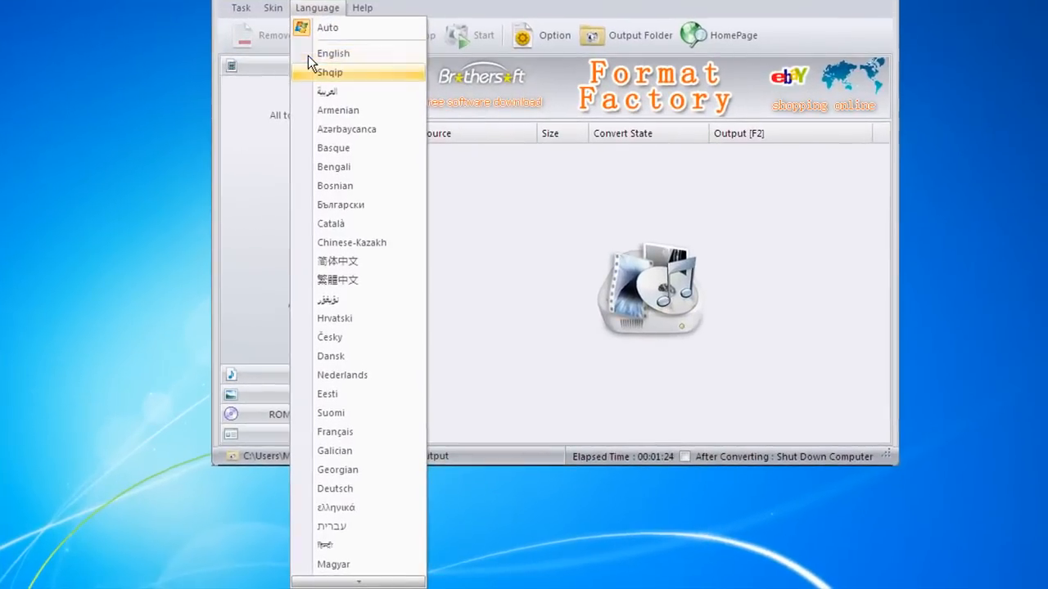
pyautogui.moveTo(344, 417)
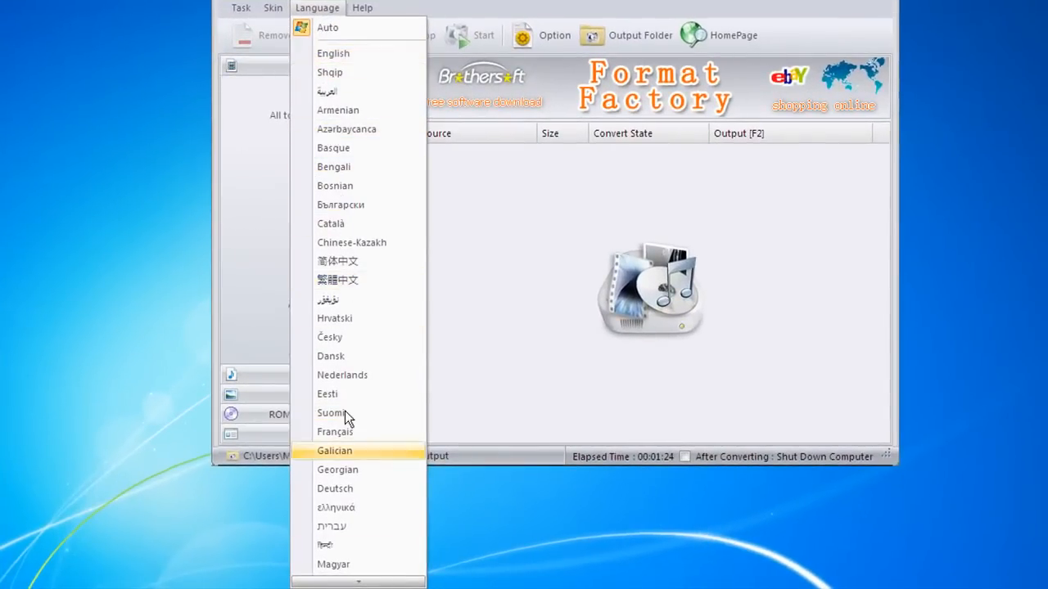
pyautogui.moveTo(357, 23)
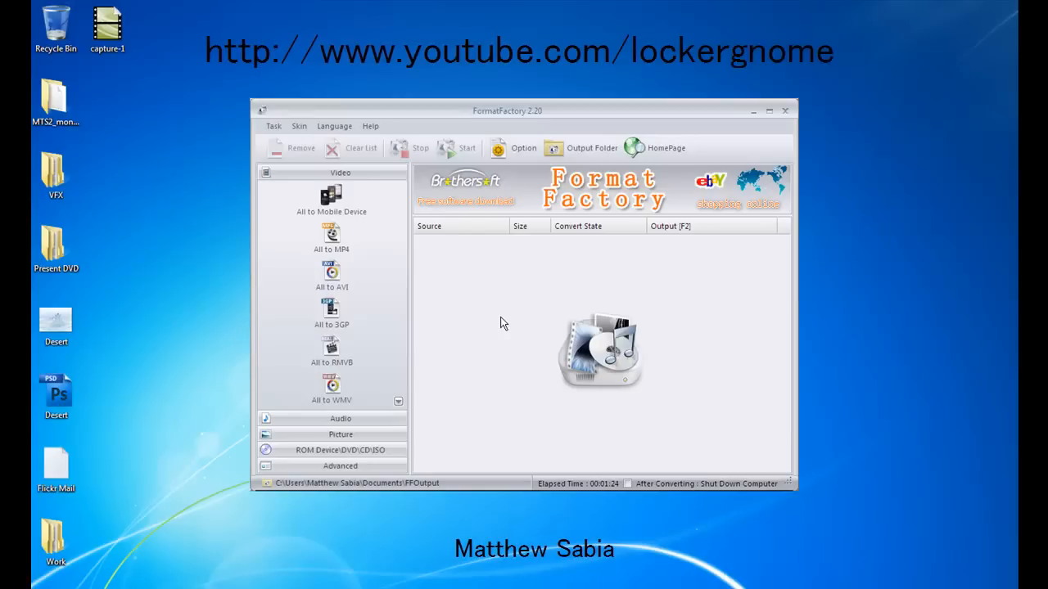
pyautogui.moveTo(711, 211)
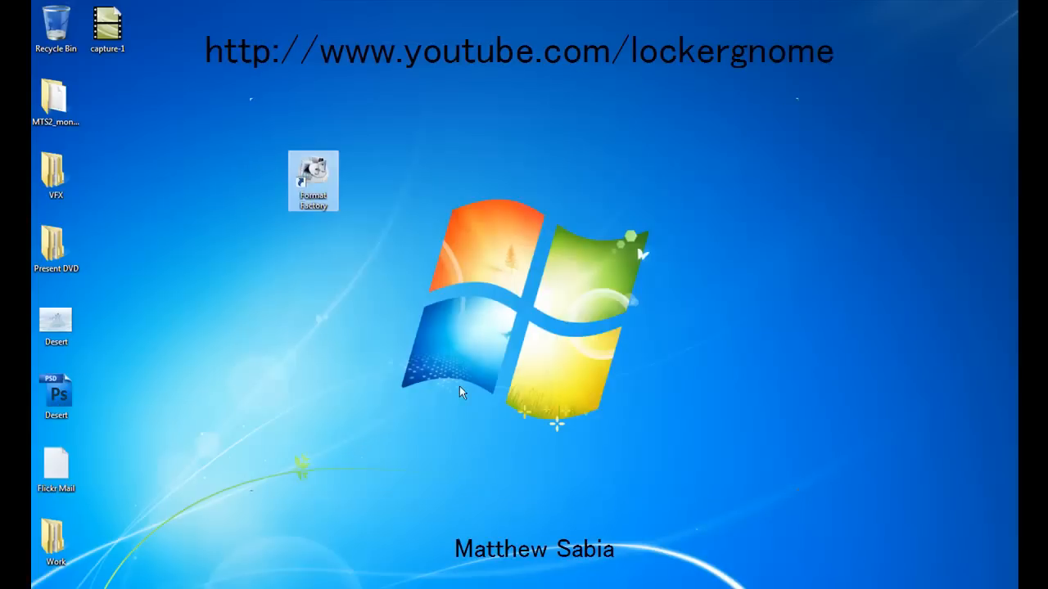
pyautogui.moveTo(298, 290)
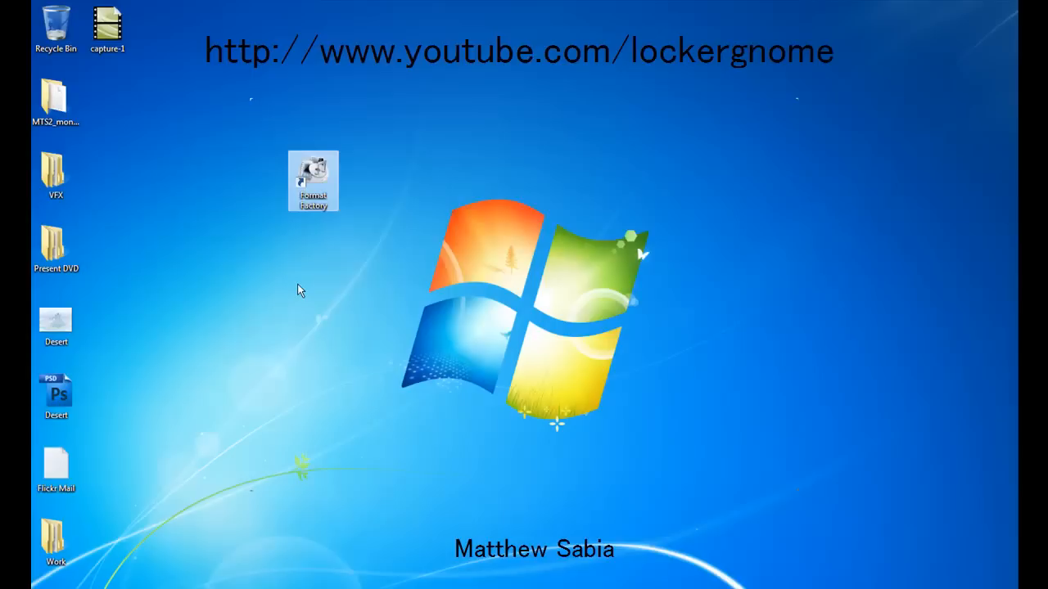